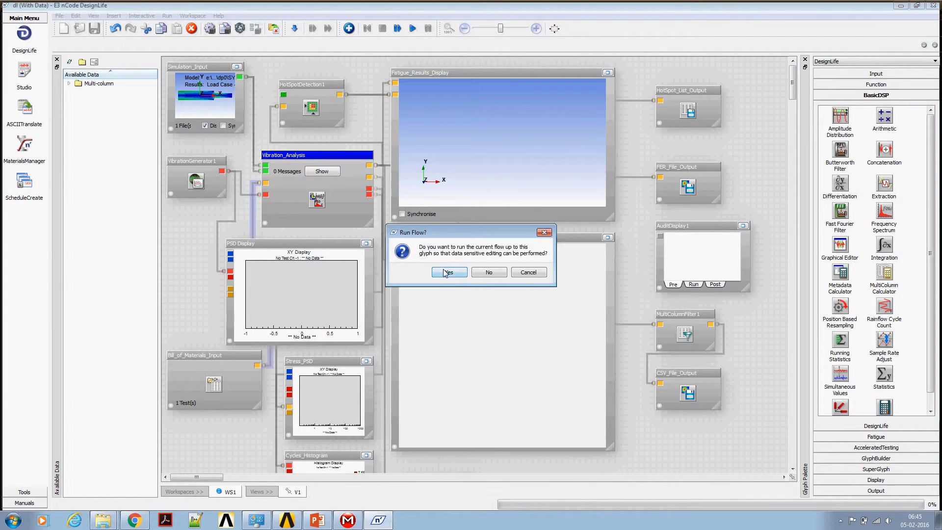
- Run the flow, review the Configuration Editor and dismiss the removed exposed properties warning
{"action": "left_click", "coordinate": [449, 271]}
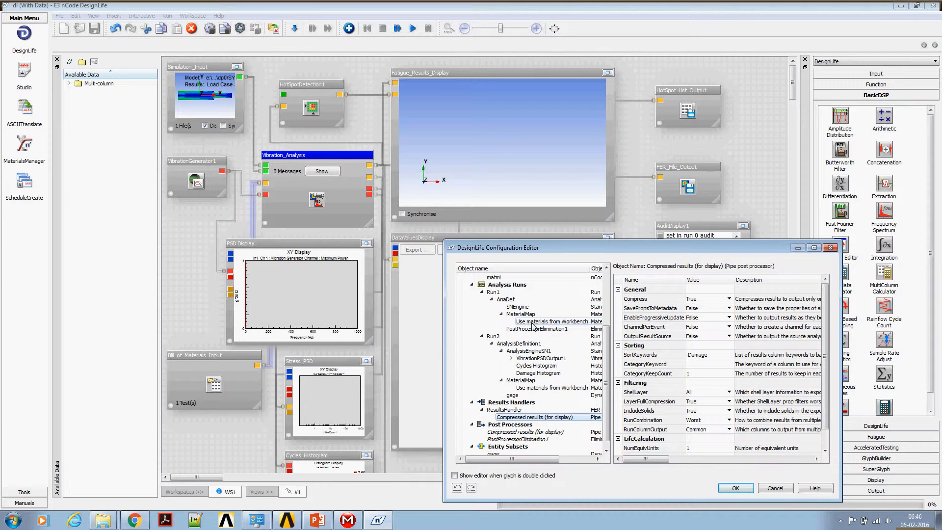
{"action": "right_click", "coordinate": [551, 321]}
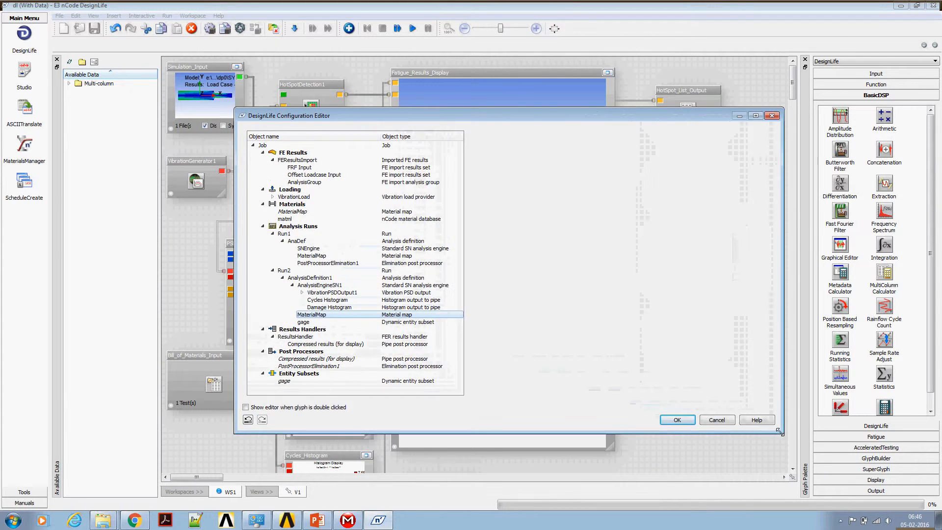
{"action": "left_click", "coordinate": [676, 420]}
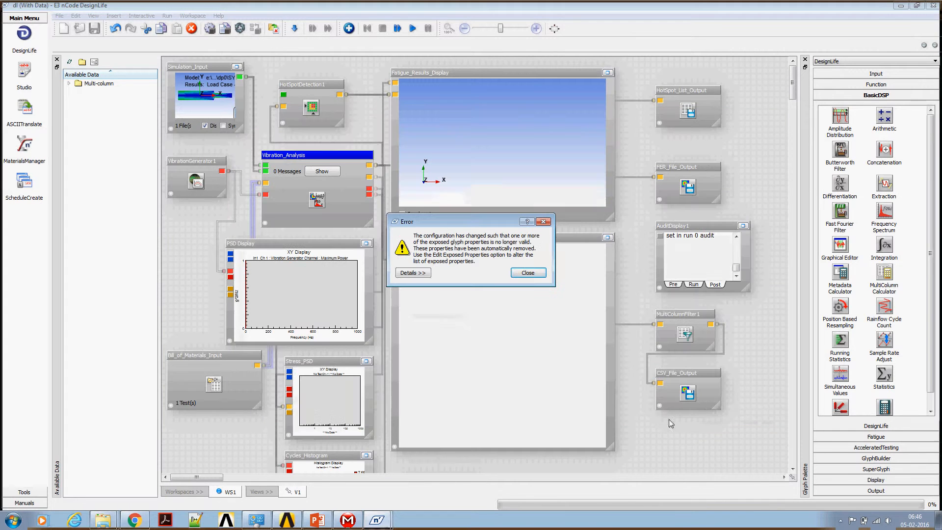
{"action": "left_click", "coordinate": [528, 272]}
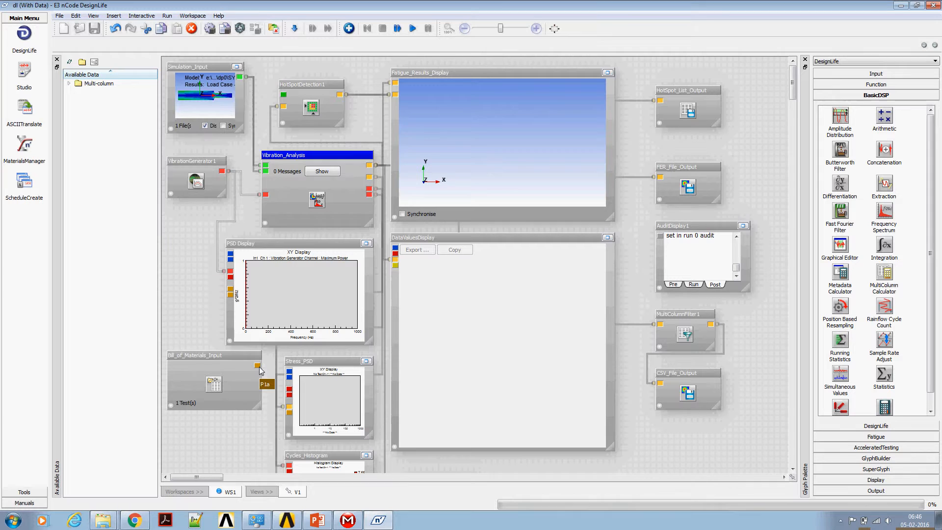
- Select the Bill_of_Materials_Input glyph and bring up its material map editing option
{"action": "left_click", "coordinate": [215, 354]}
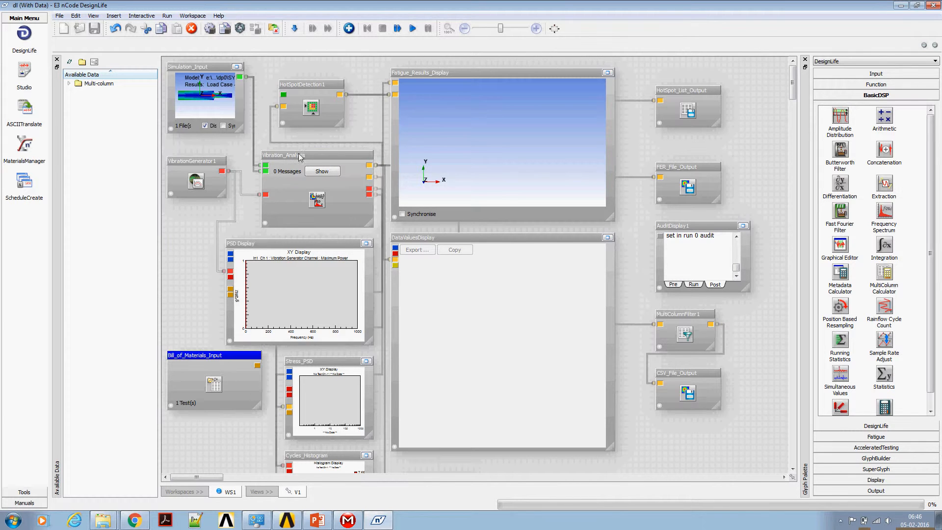
{"action": "left_click", "coordinate": [214, 355]}
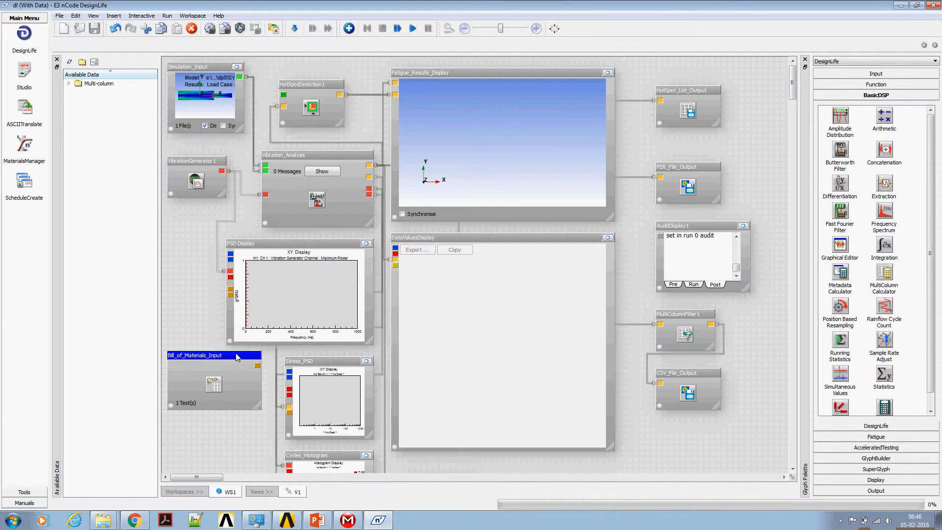
{"action": "right_click", "coordinate": [300, 155]}
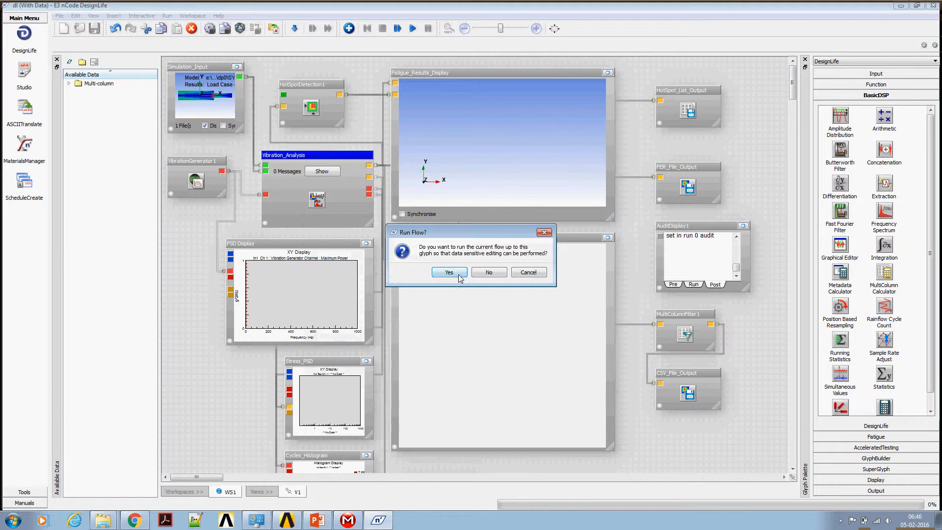
- Run the flow, set Material Type to Standard SN and add the material database from disk
{"action": "left_click", "coordinate": [449, 272]}
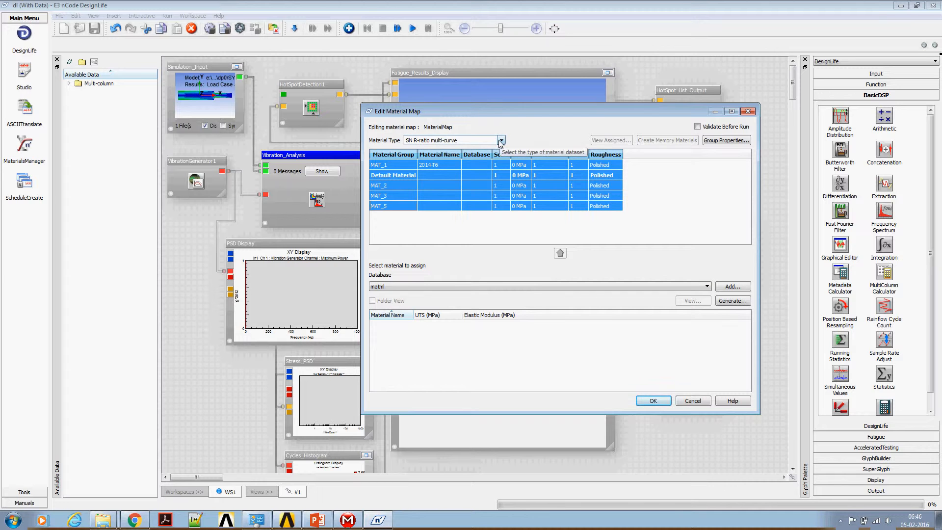
{"action": "left_click", "coordinate": [502, 140]}
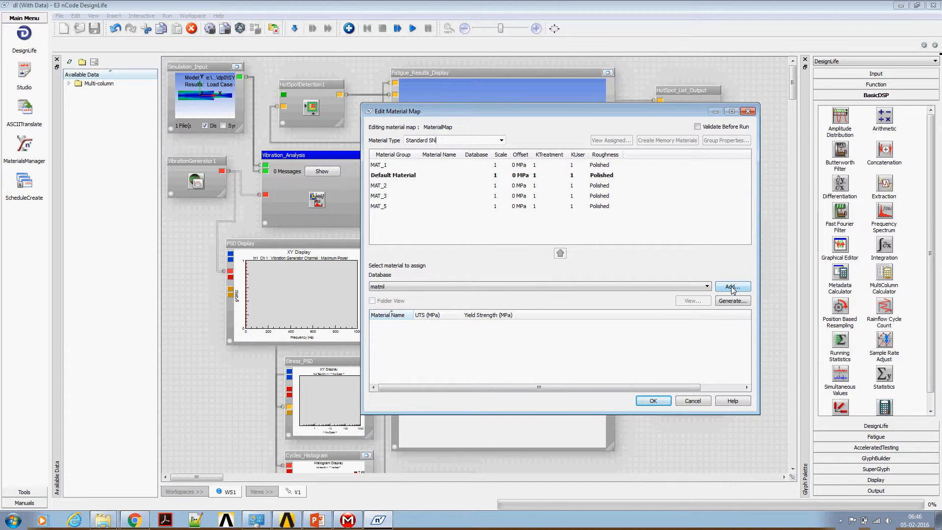
{"action": "left_click", "coordinate": [733, 287]}
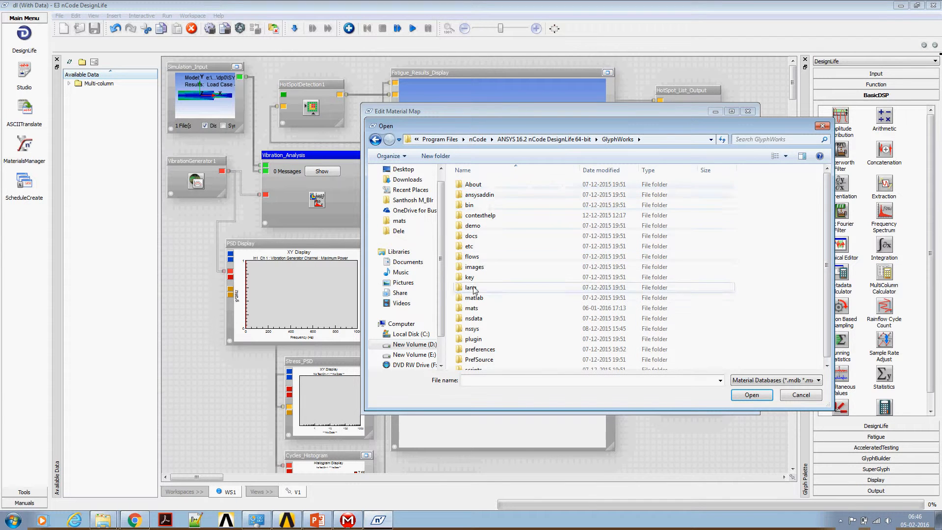
{"action": "double_click", "coordinate": [472, 307]}
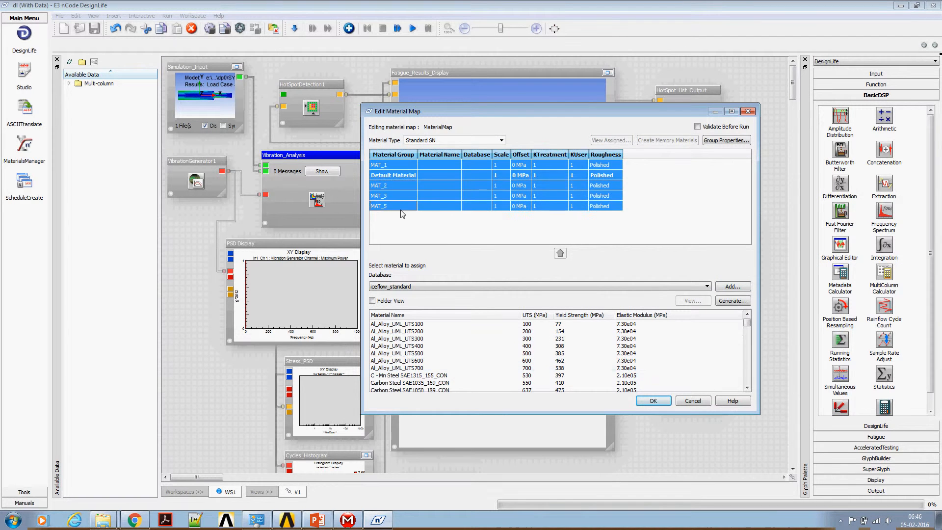
- Inspect the C - Mn Steel SAE1315_155_CON S-N graph with UTS correction and confirm the assignments
{"action": "left_click", "coordinate": [409, 375]}
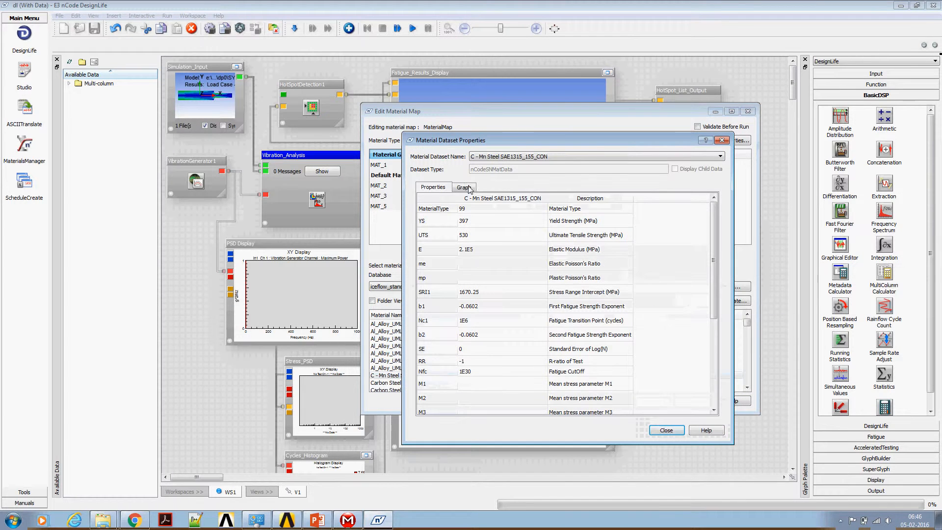
{"action": "left_click", "coordinate": [464, 187]}
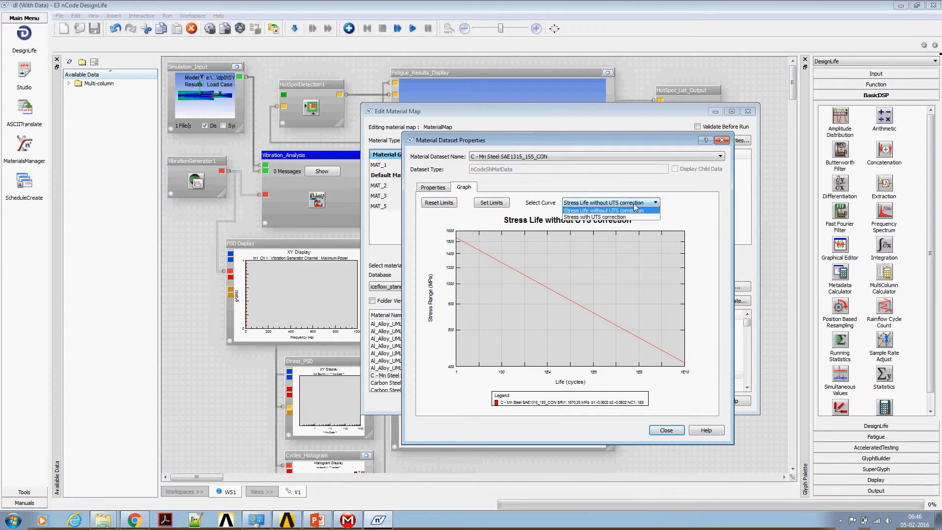
{"action": "left_click", "coordinate": [594, 216]}
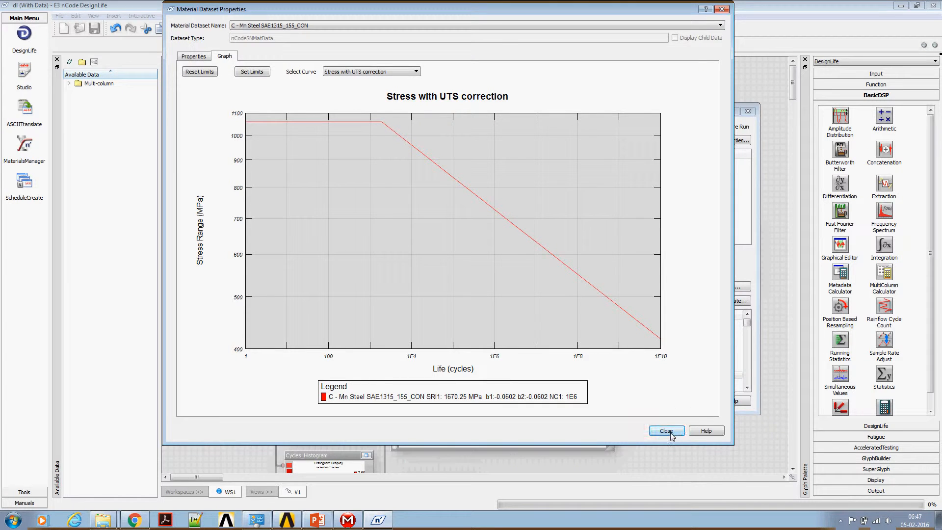
{"action": "left_click", "coordinate": [665, 430]}
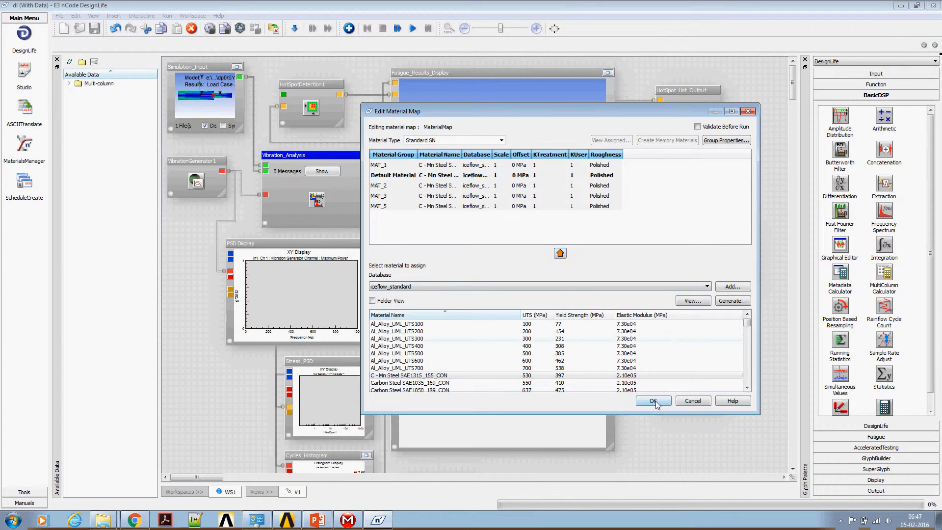
{"action": "left_click", "coordinate": [654, 401]}
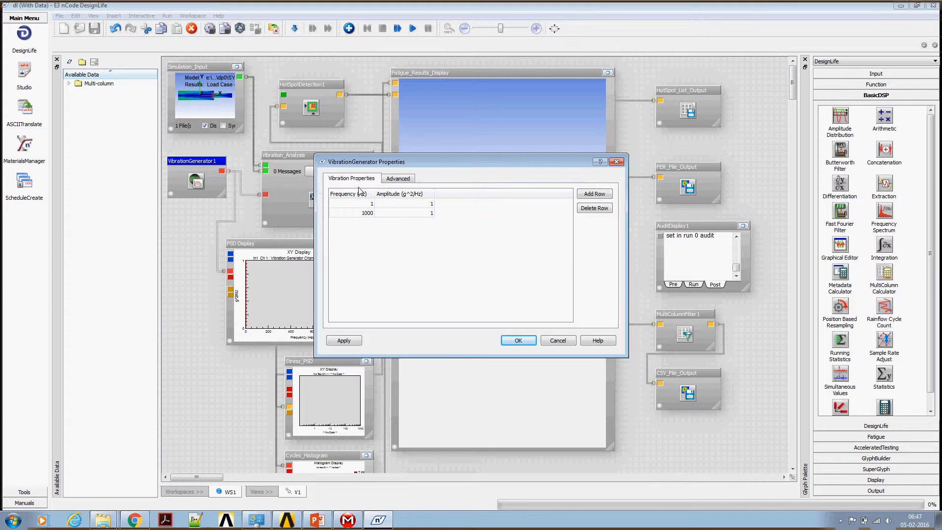
- Set the vibration generator Type to SineSweep2 in the Advanced settings
{"action": "left_click", "coordinate": [397, 179]}
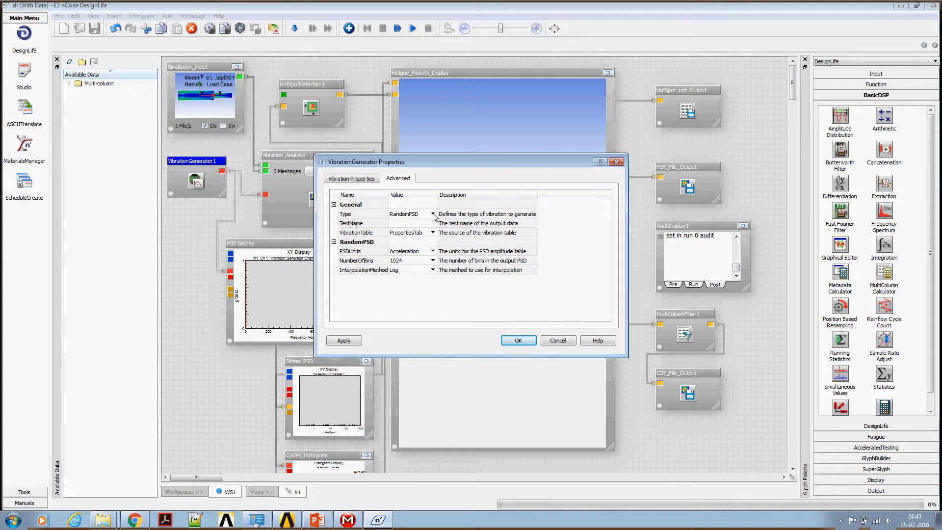
{"action": "left_click", "coordinate": [432, 214]}
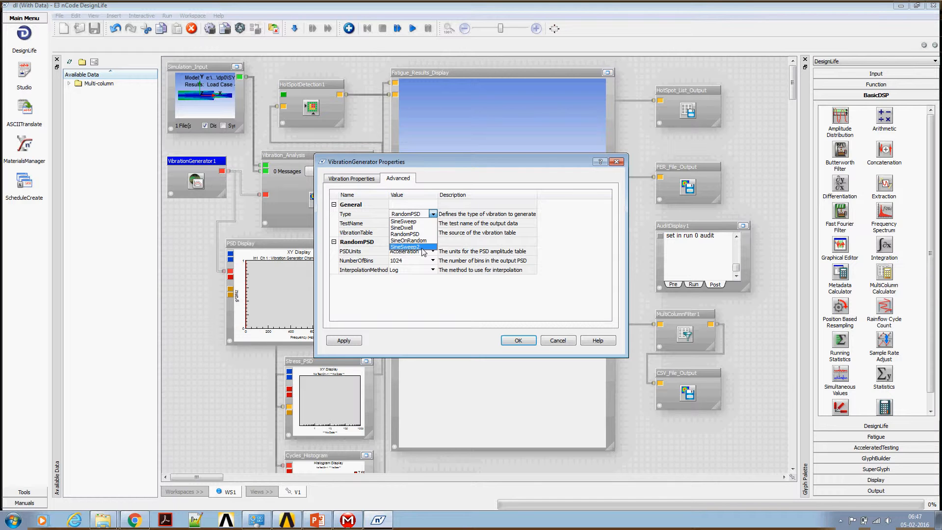
{"action": "left_click", "coordinate": [405, 248]}
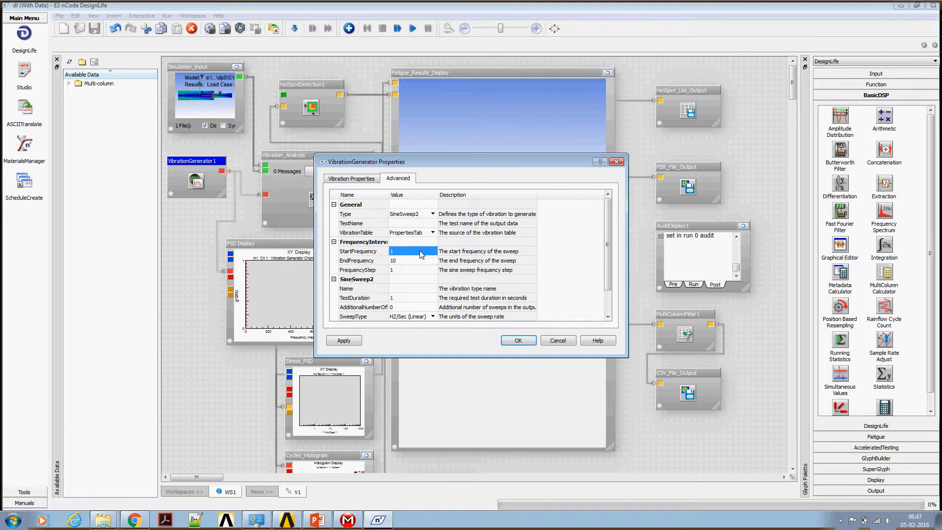
- Enter StartFrequency 46.5, EndFrequency 47.5, FrequencyStep 0.05 and Acceleration (g) test type
{"action": "type", "text": "46.5"}
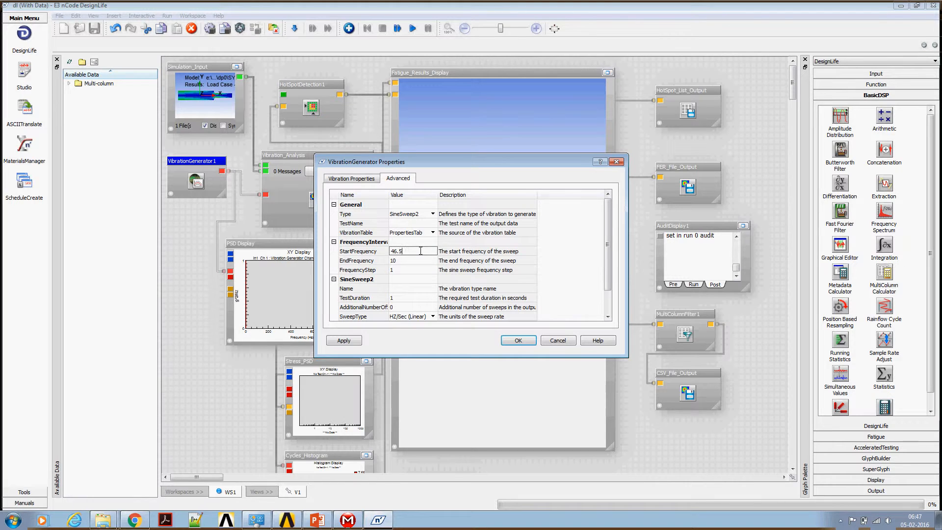
{"action": "type", "text": "4"}
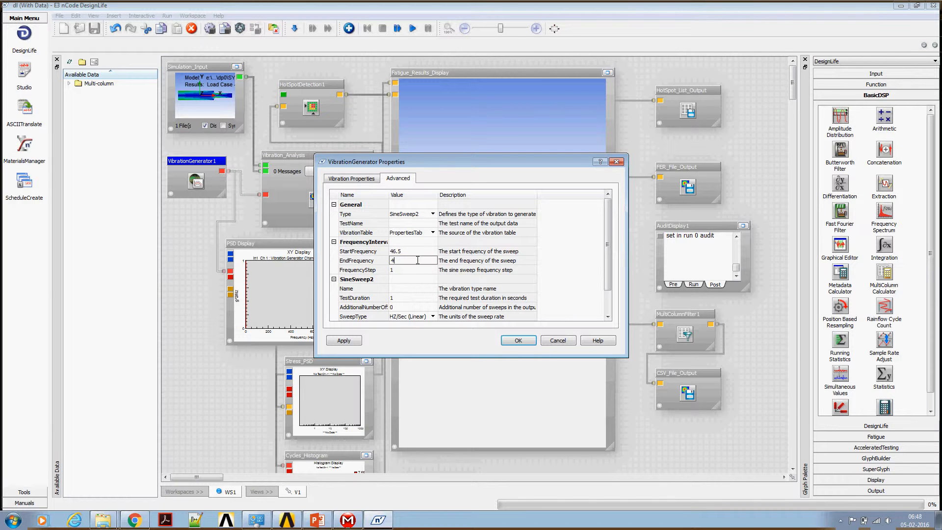
{"action": "type", "text": "47.5"}
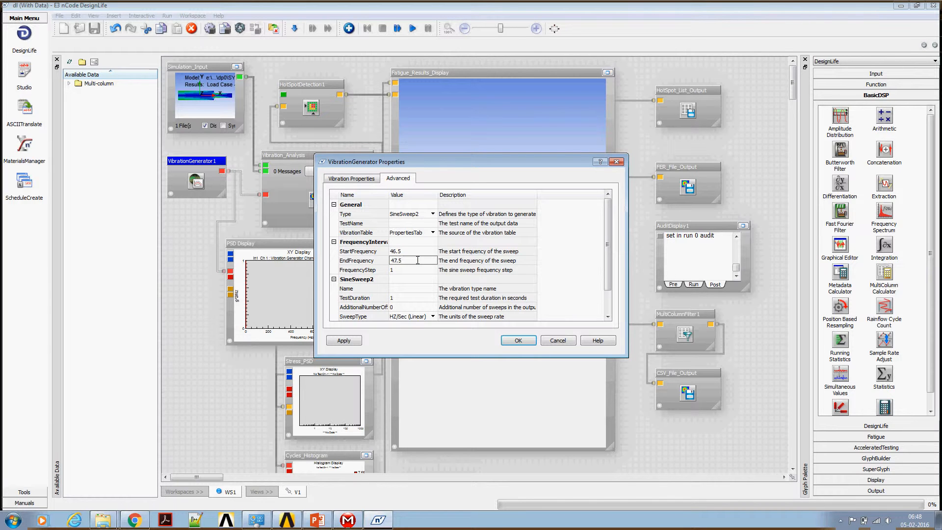
{"action": "type", "text": "0.05"}
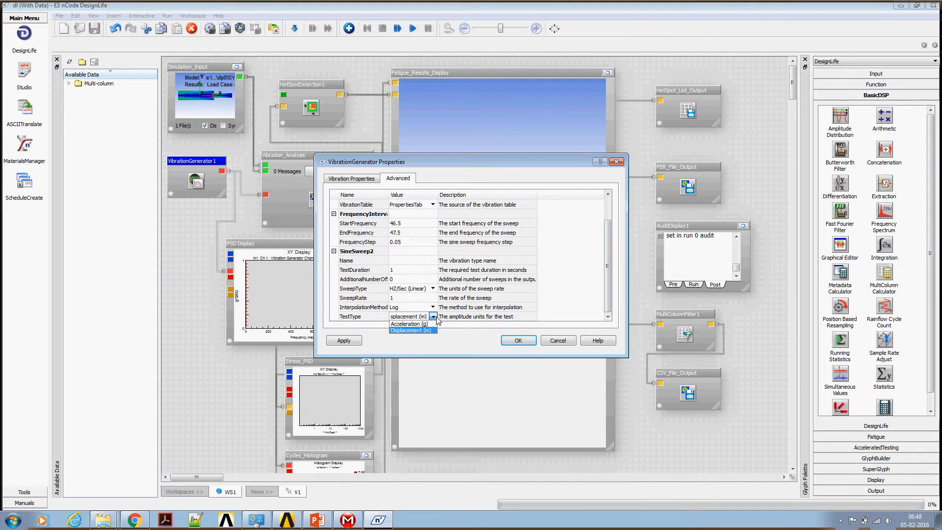
{"action": "left_click", "coordinate": [410, 325]}
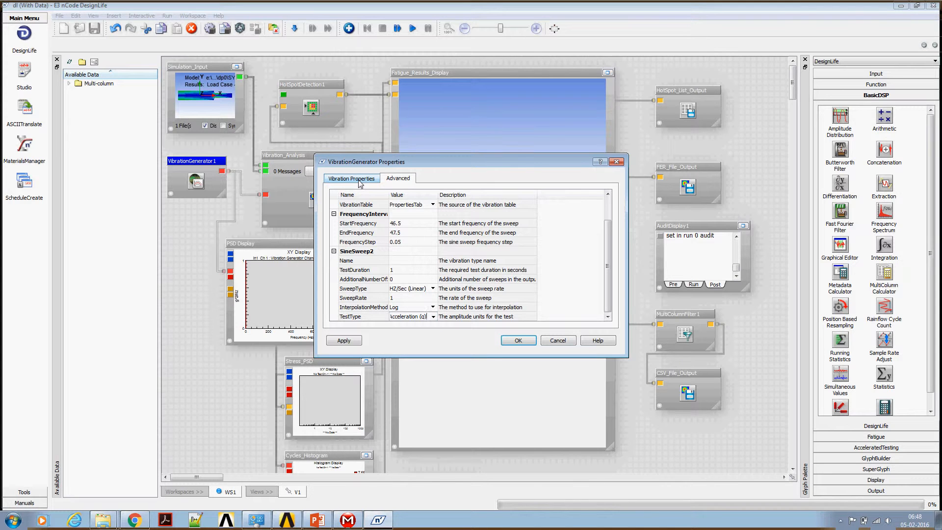
- Add a second sweep-table row at 47.5 Hz with amplitude 1 and accept the generator settings
{"action": "left_click", "coordinate": [351, 178]}
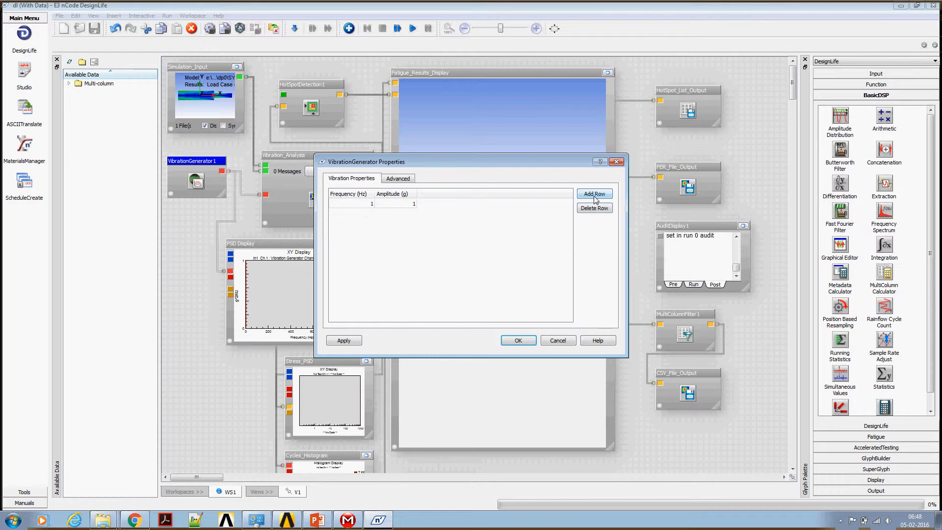
{"action": "left_click", "coordinate": [595, 194]}
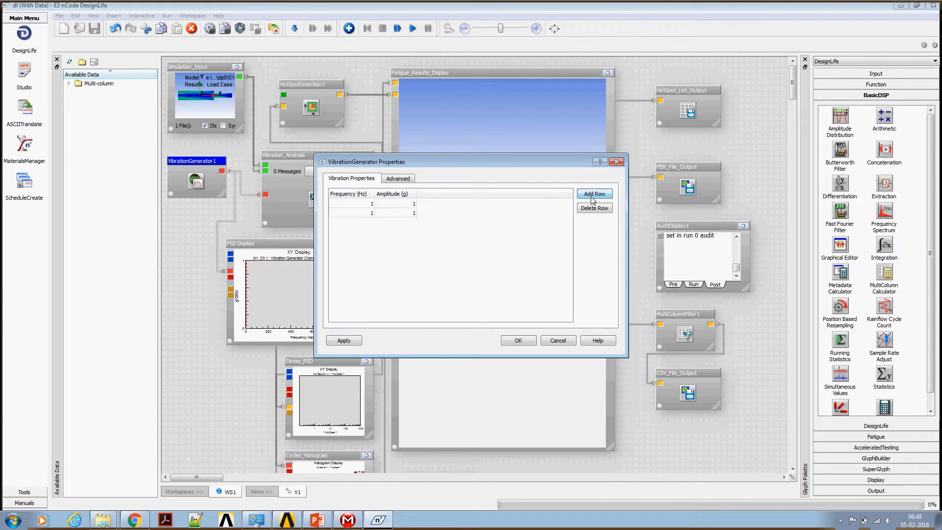
{"action": "type", "text": "4.5"}
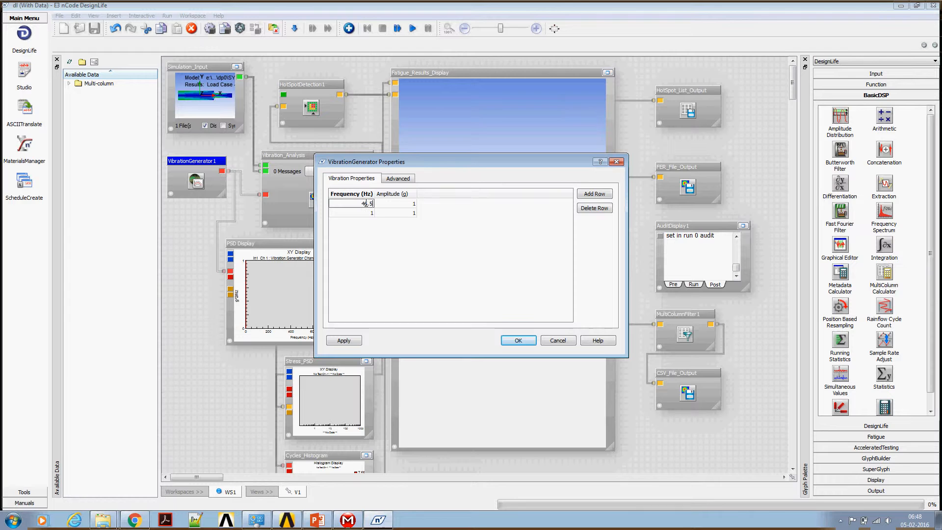
{"action": "left_click", "coordinate": [352, 213]}
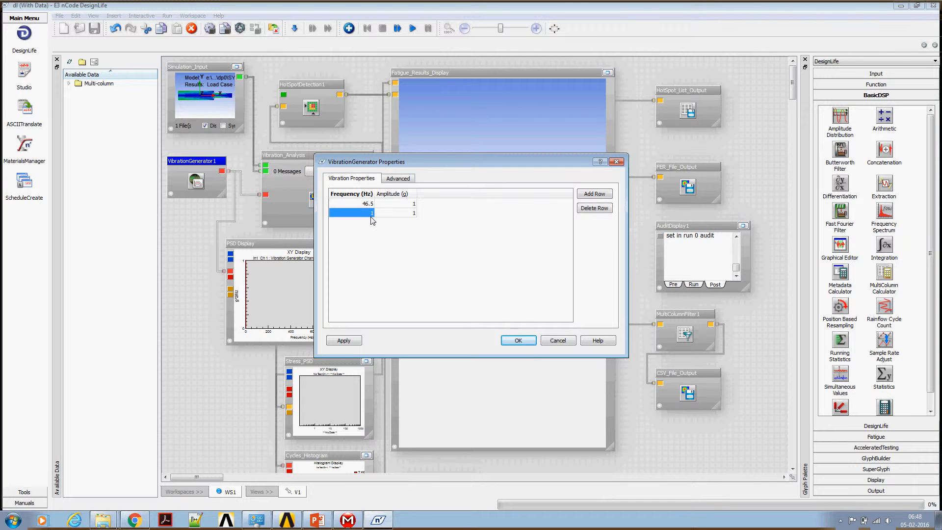
{"action": "type", "text": "47.5"}
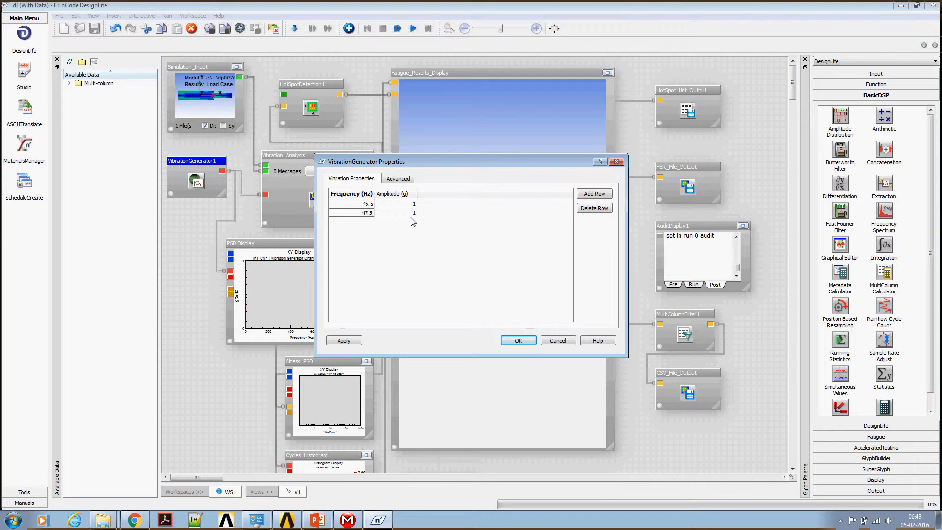
{"action": "left_click", "coordinate": [396, 203]}
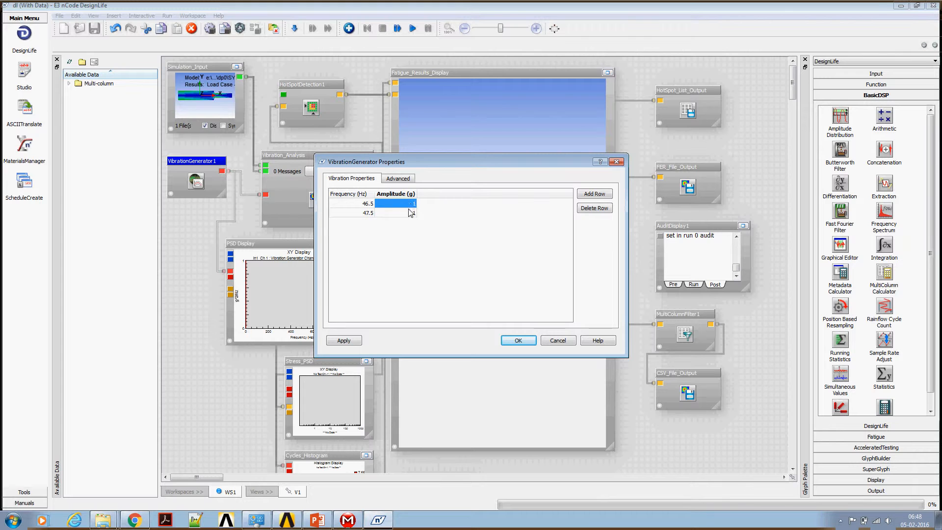
{"action": "left_click", "coordinate": [397, 213]}
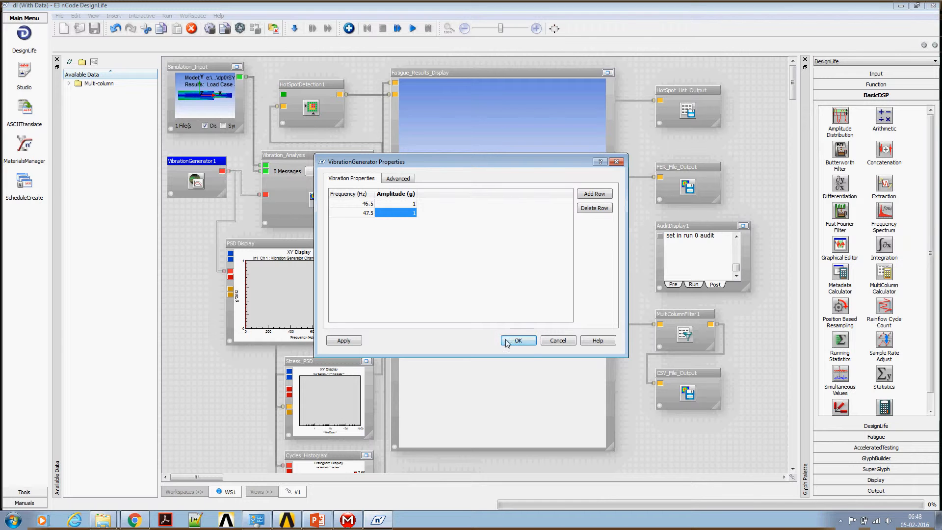
{"action": "mouse_move", "coordinate": [518, 341]}
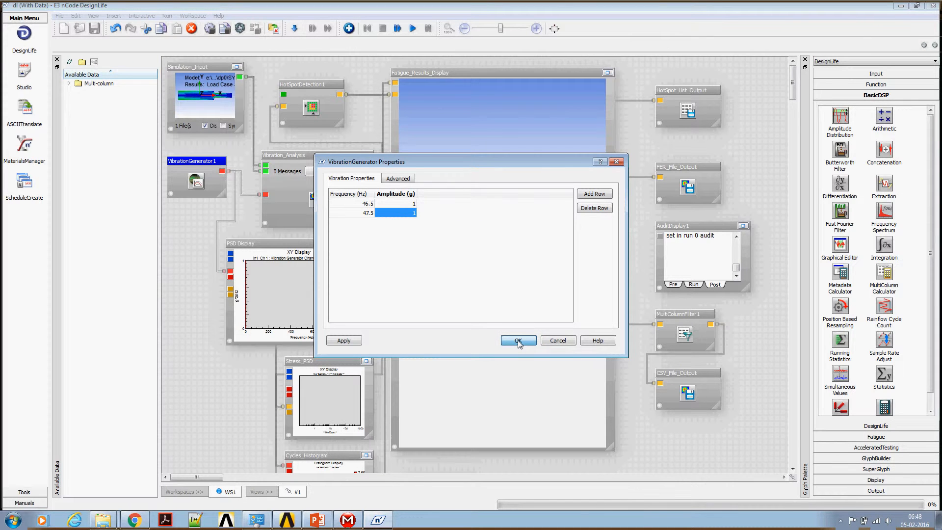
{"action": "left_click", "coordinate": [517, 341]}
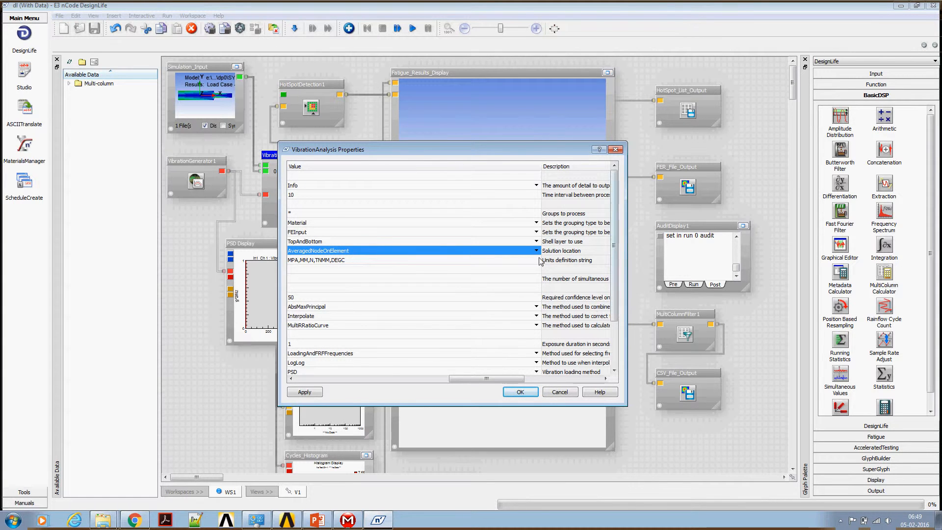
- Set SolutionLocation to NodeOnElement and VibrationLoad_LoadingMethod to SineSweep, then accept
{"action": "left_click", "coordinate": [534, 250]}
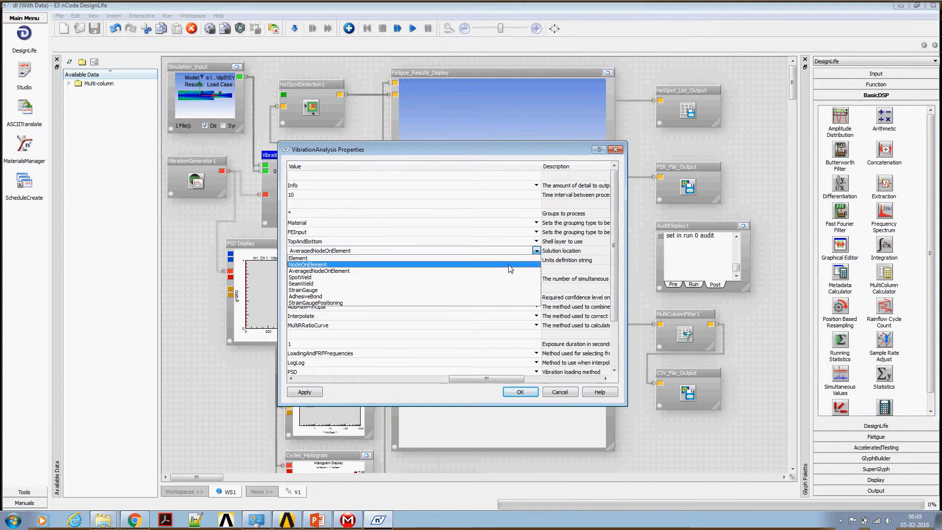
{"action": "left_click", "coordinate": [307, 264]}
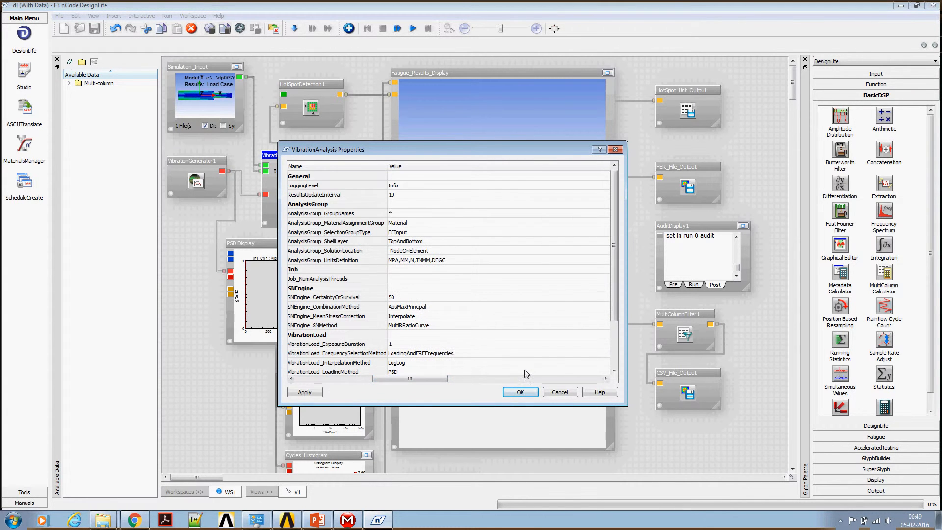
{"action": "scroll", "scroll_direction": "down", "scroll_amount": 3}
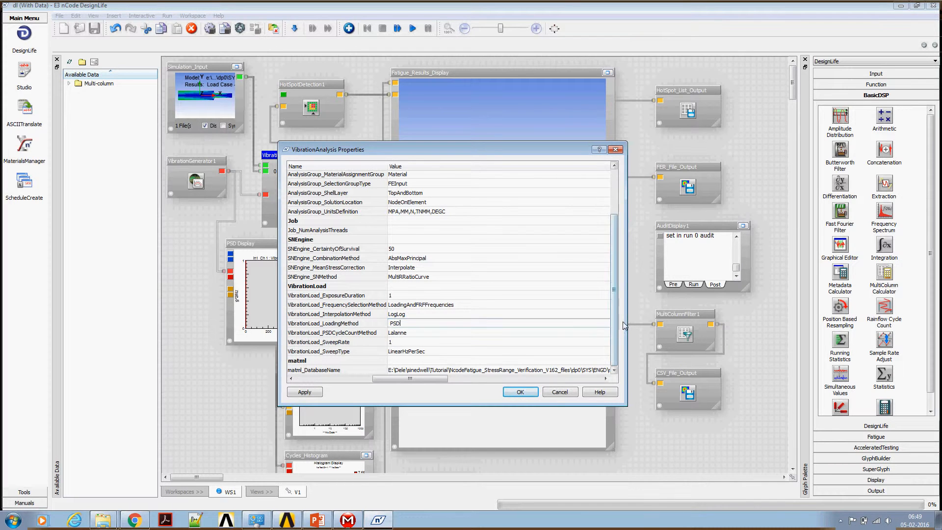
{"action": "left_click", "coordinate": [636, 323]}
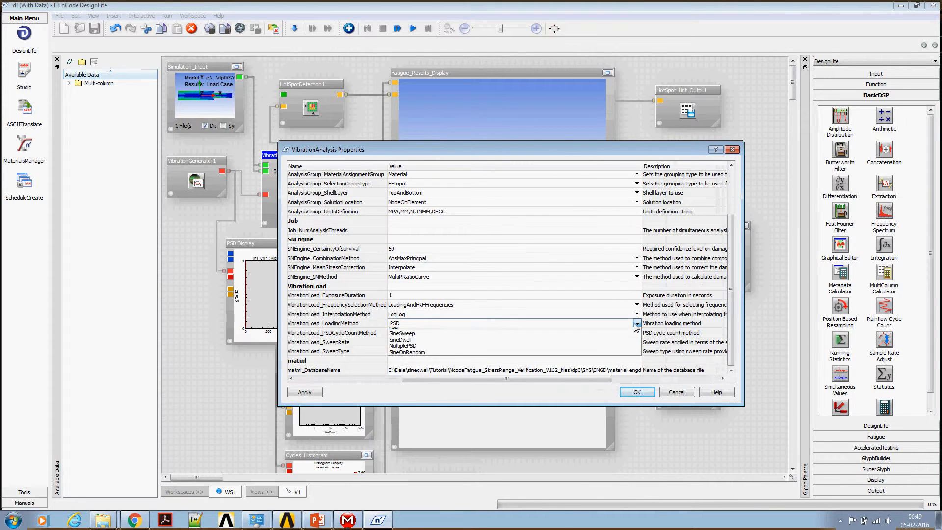
{"action": "left_click", "coordinate": [402, 333]}
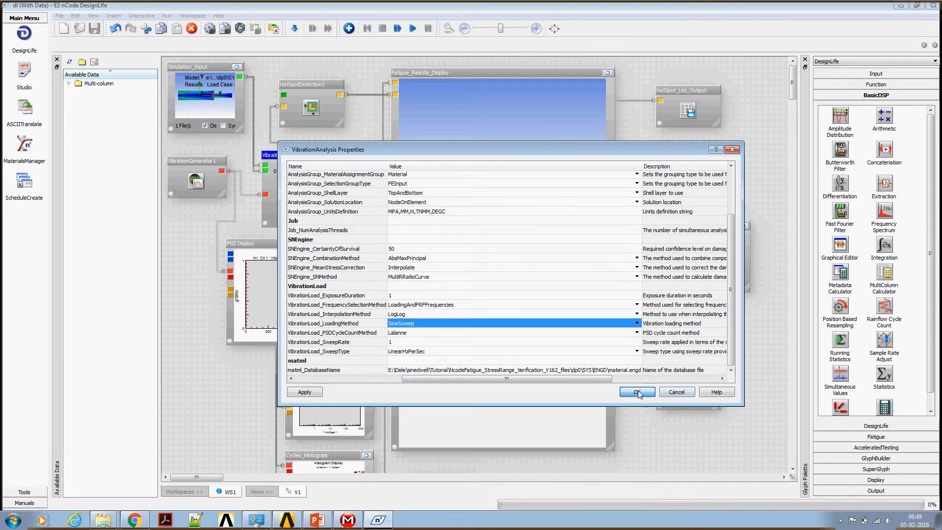
{"action": "left_click", "coordinate": [635, 392]}
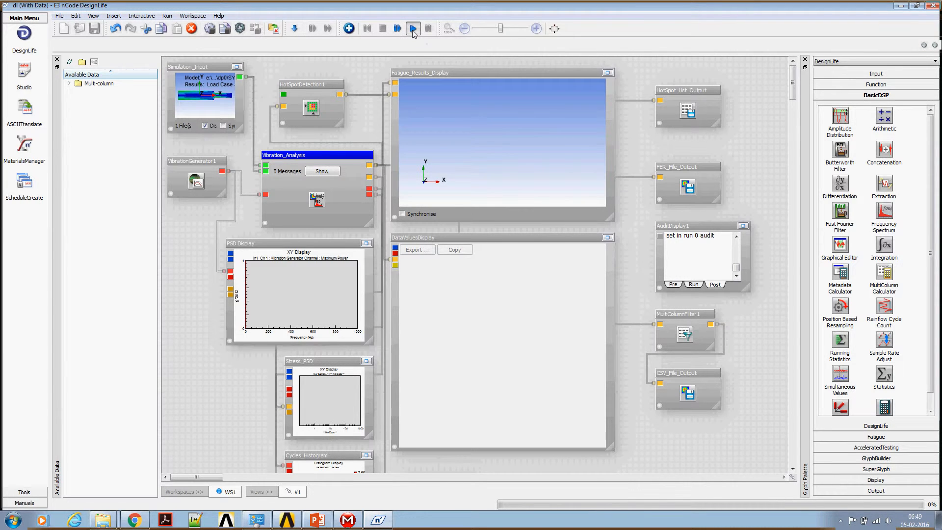
- Run the flow, close the material validation failure report and bring up Vibration_Analysis options
{"action": "left_click", "coordinate": [414, 28]}
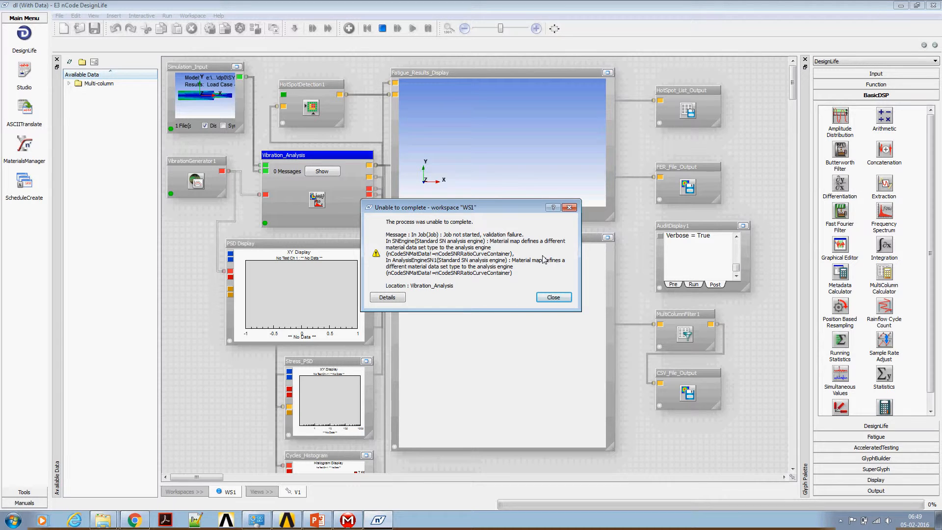
{"action": "mouse_move", "coordinate": [441, 266]}
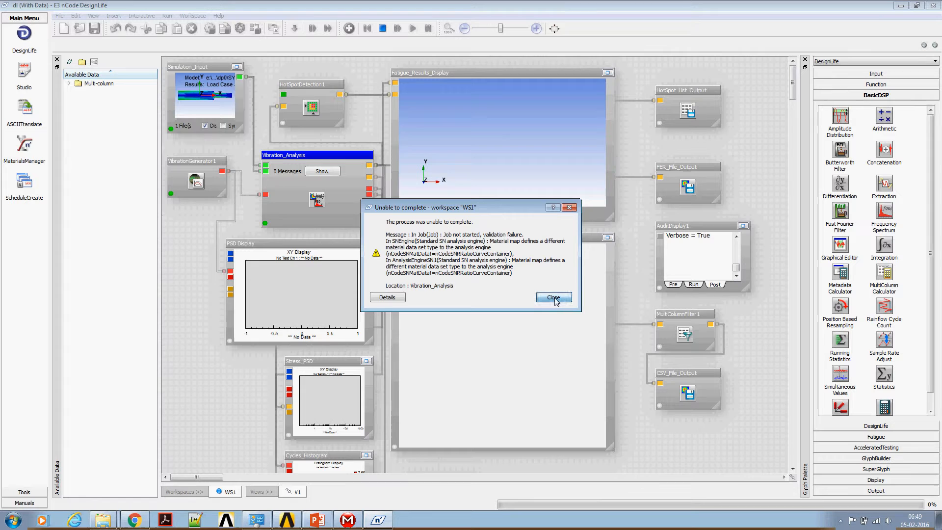
{"action": "left_click", "coordinate": [552, 297]}
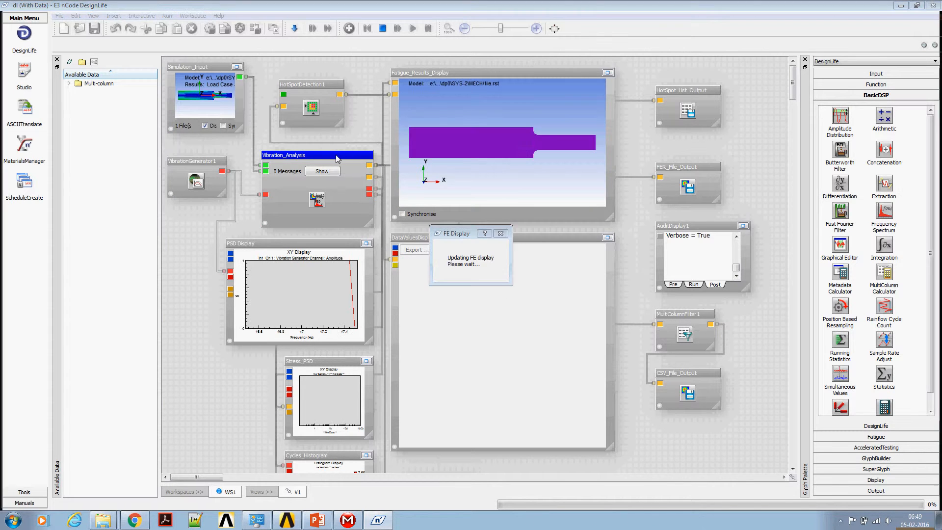
{"action": "right_click", "coordinate": [336, 159]}
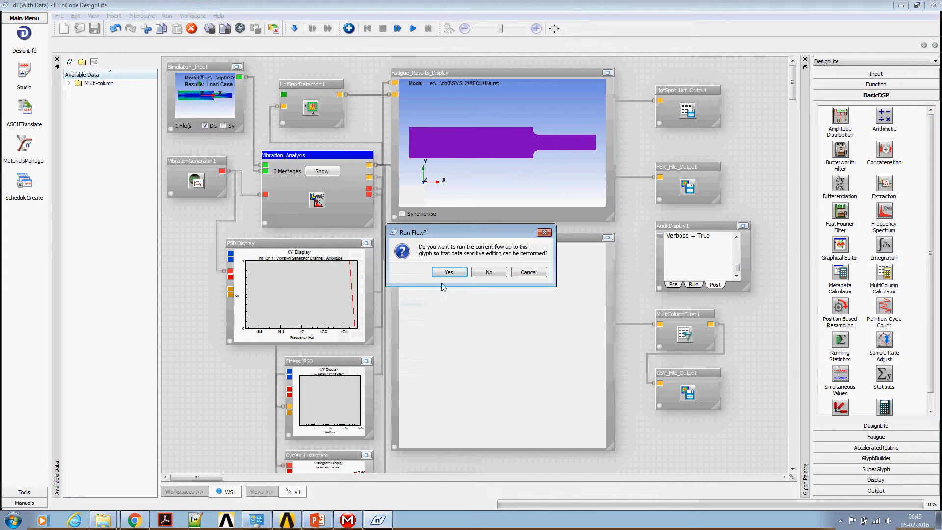
- Run up to the analysis and set Run1's SNEngine SNMethod to Standard
{"action": "left_click", "coordinate": [449, 272]}
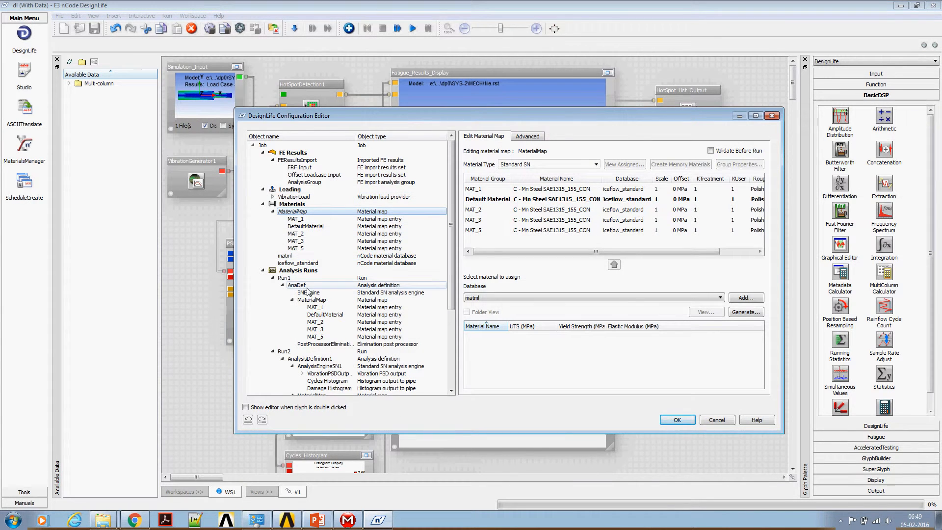
{"action": "left_click", "coordinate": [297, 285]}
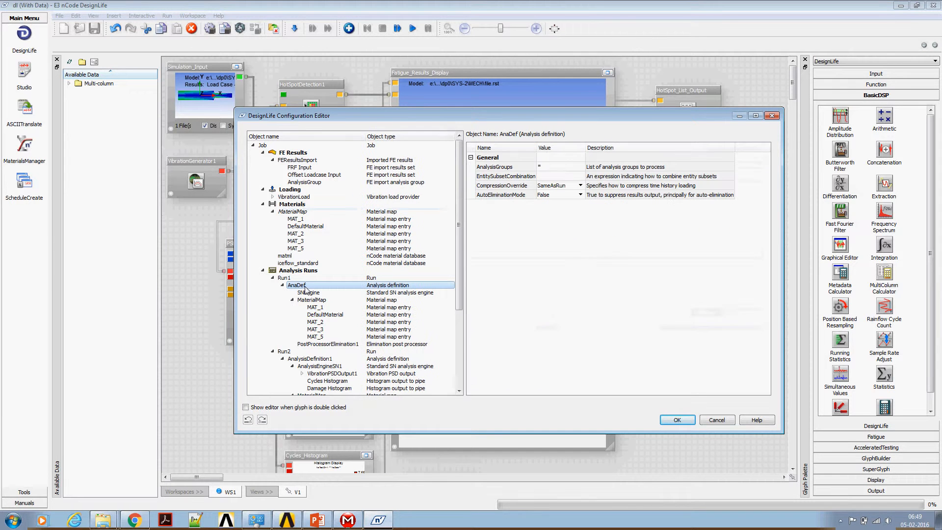
{"action": "left_click", "coordinate": [309, 293]}
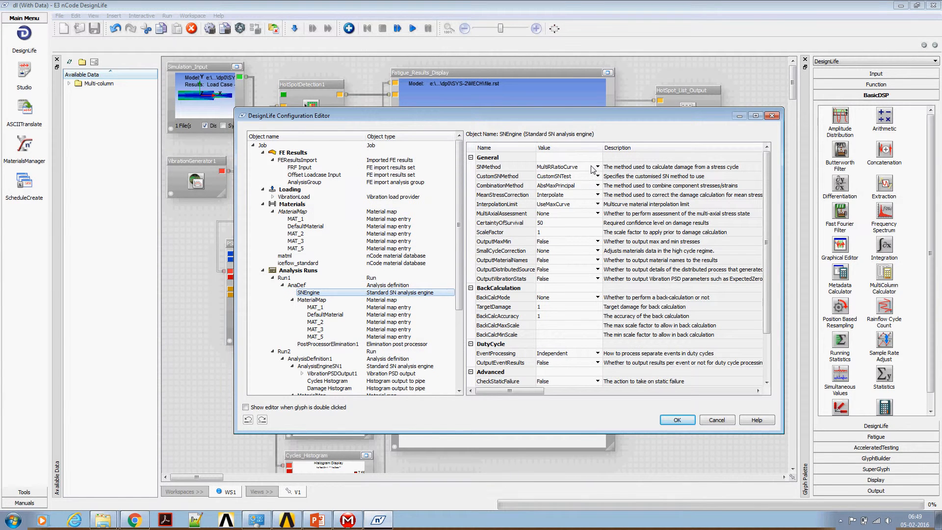
{"action": "left_click", "coordinate": [597, 167]}
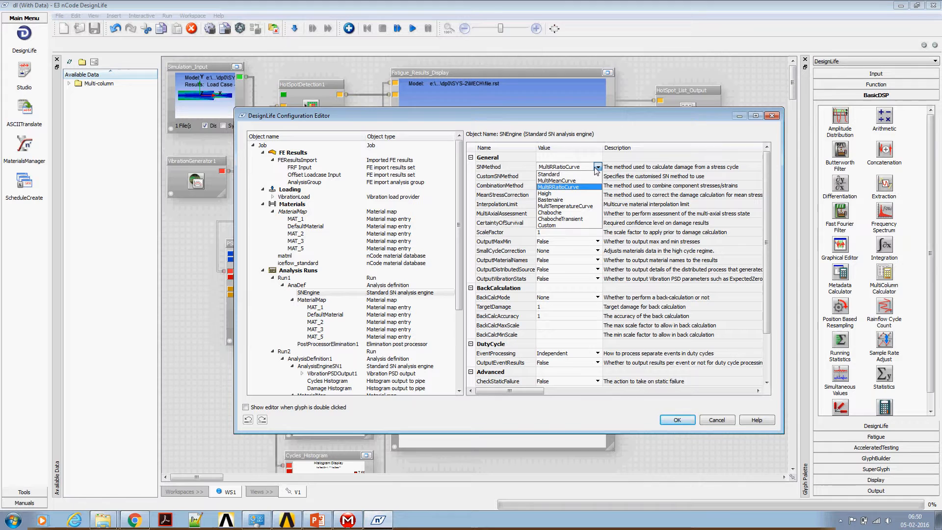
{"action": "left_click", "coordinate": [548, 175]}
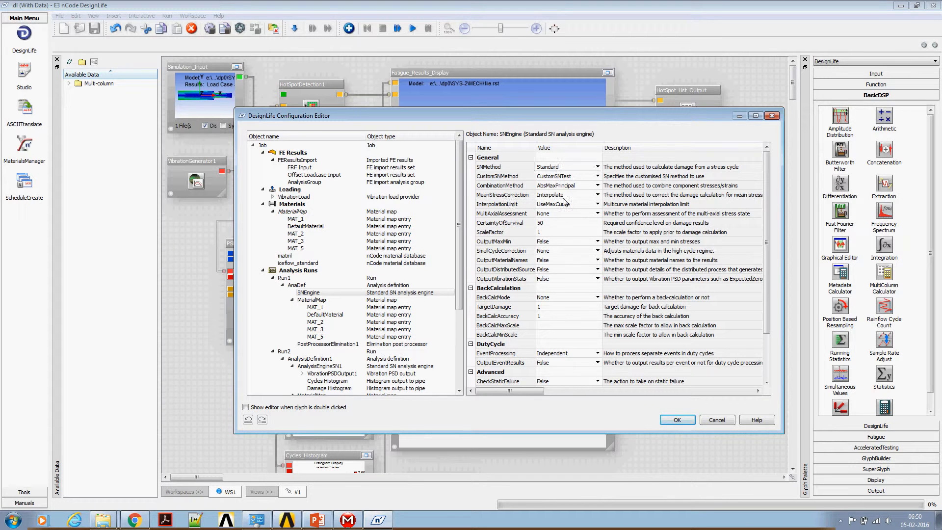
- Set Run1's MeanStressCorrection to None
{"action": "left_click", "coordinate": [565, 194]}
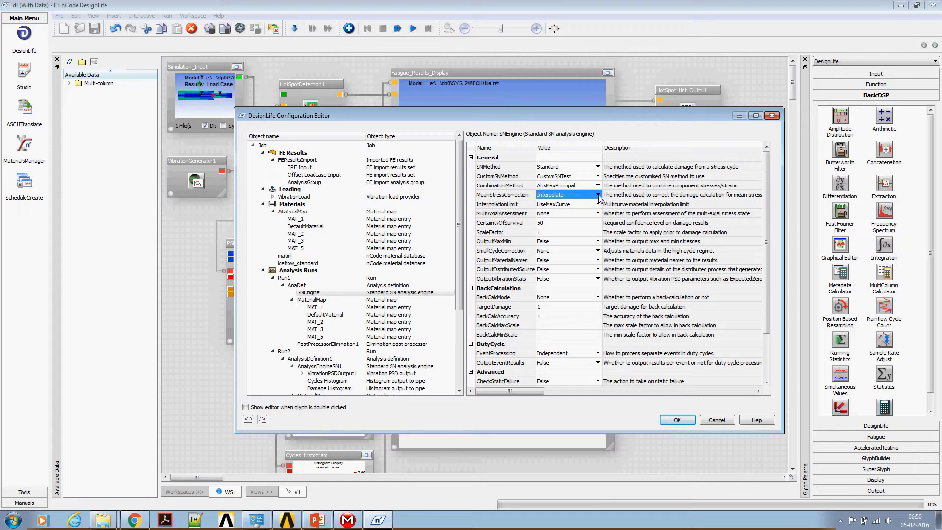
{"action": "left_click", "coordinate": [598, 194]}
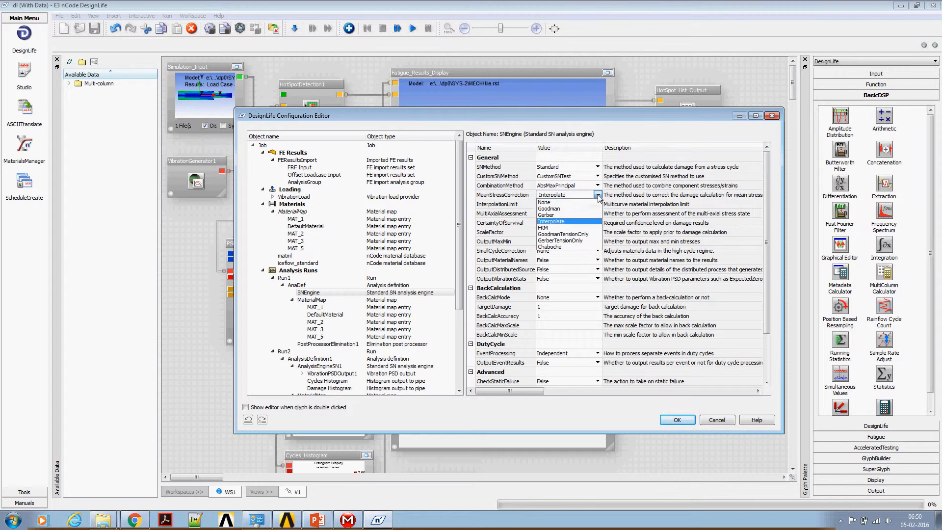
{"action": "left_click", "coordinate": [544, 202]}
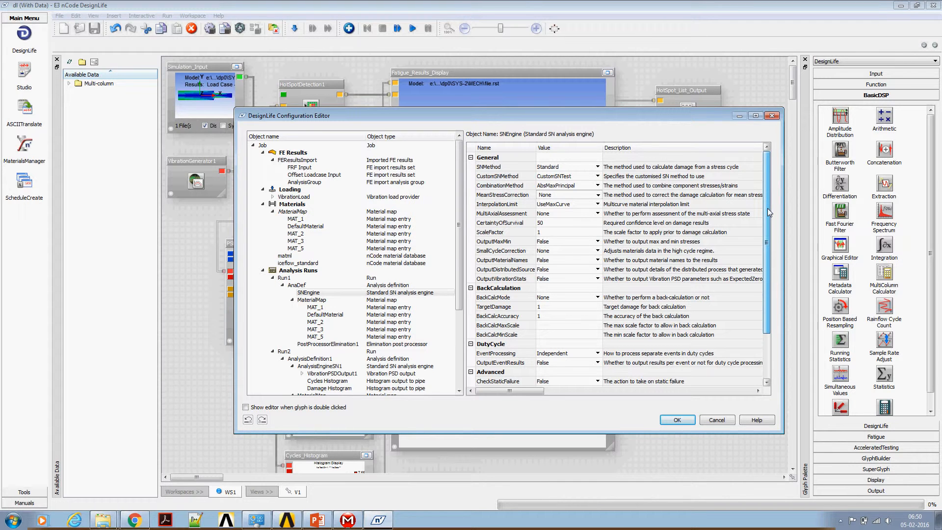
{"action": "scroll", "scroll_direction": "down", "scroll_amount": 3}
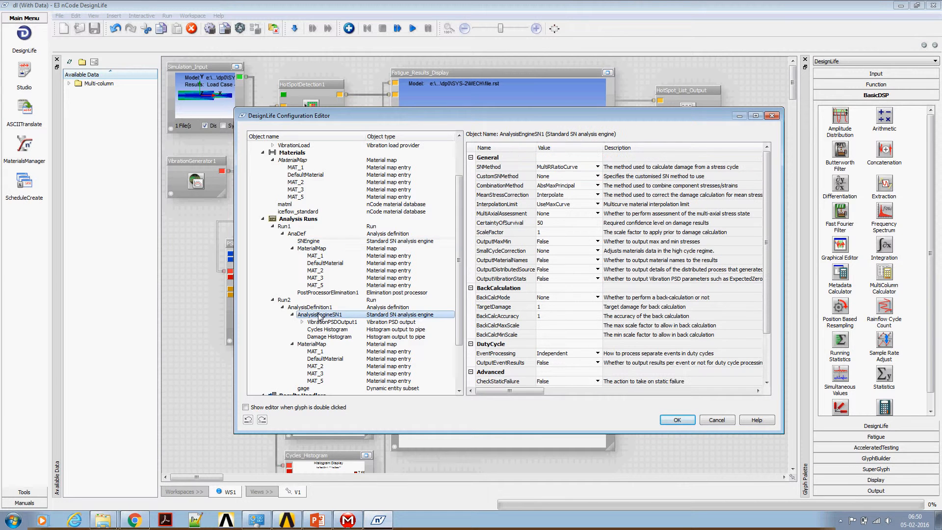
- Set Run2's AnalysisEngineSN1 SNMethod to Standard and adjust its MeanStressCorrection
{"action": "left_click", "coordinate": [565, 167]}
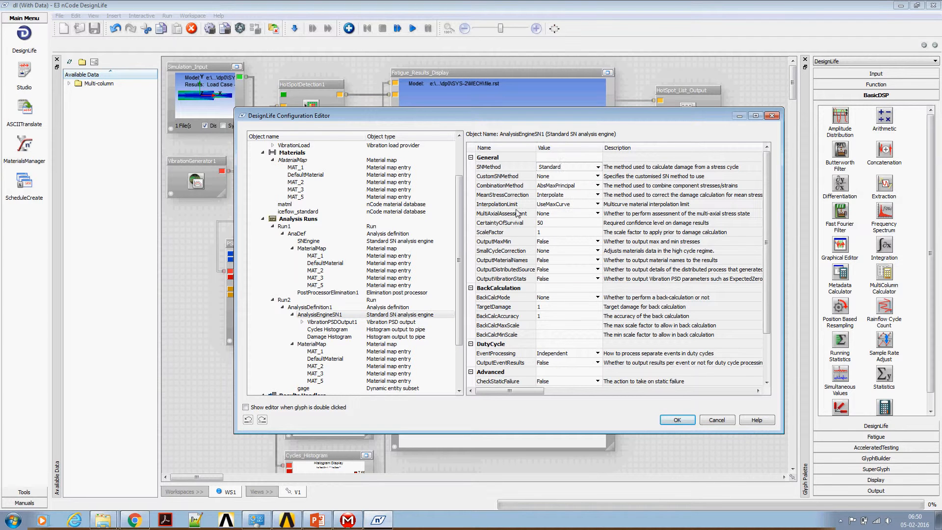
{"action": "left_click", "coordinate": [568, 194]}
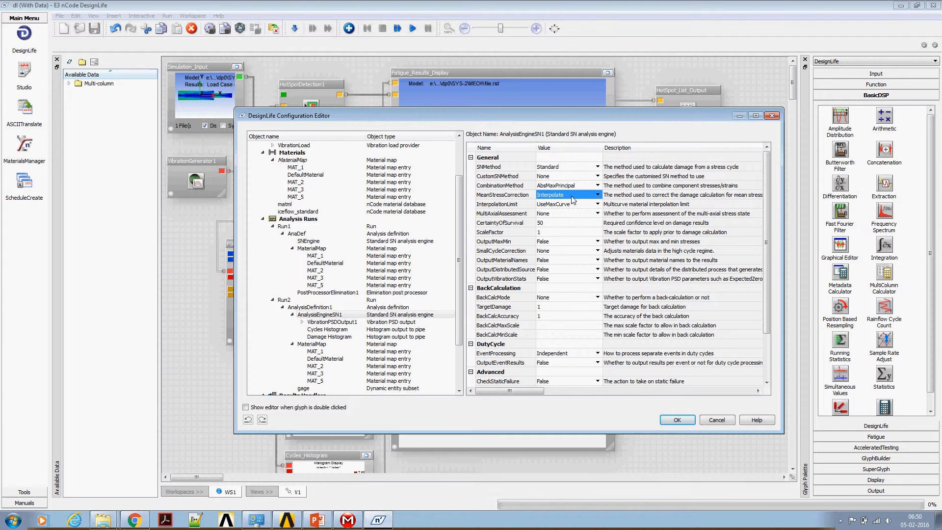
{"action": "left_click", "coordinate": [597, 194]}
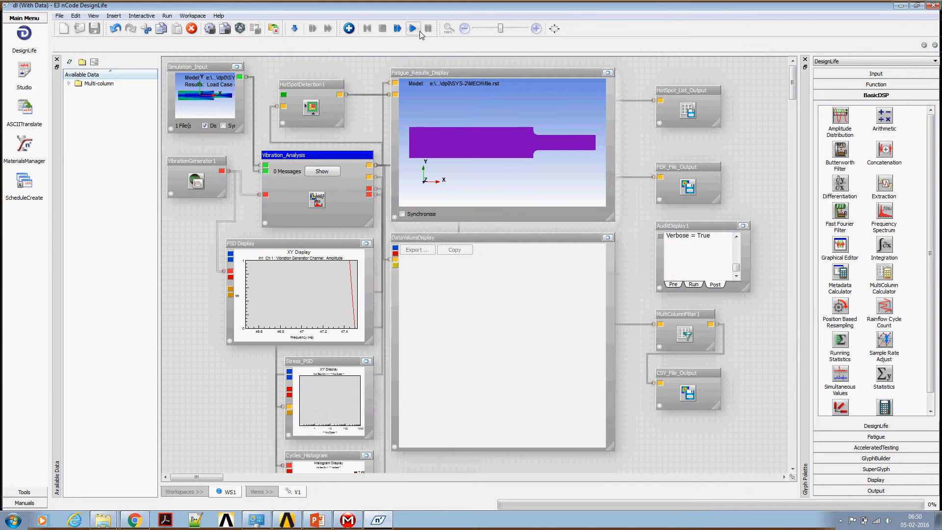
- Rerun the flow, view the Fatigue_Results_Display damage contour maximised, restore it and switch to PowerPoint
{"action": "left_click", "coordinate": [413, 29]}
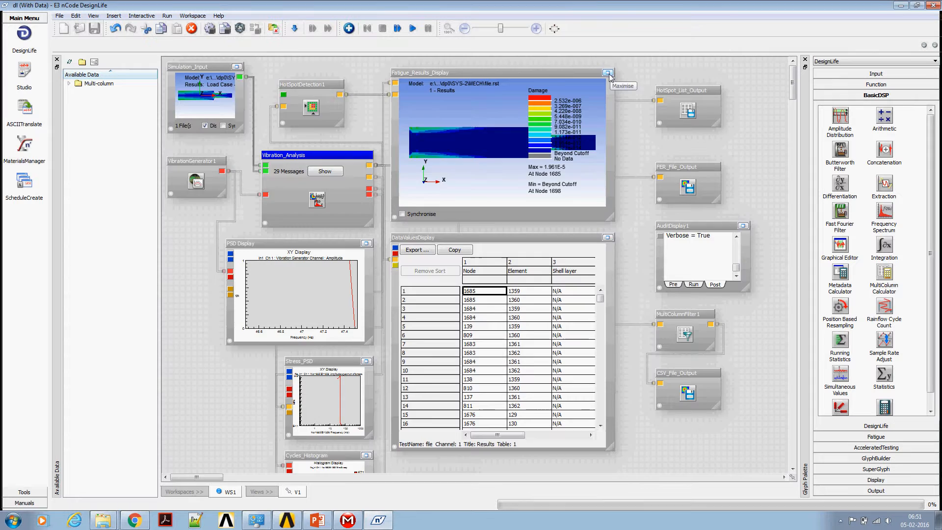
{"action": "left_click", "coordinate": [608, 72]}
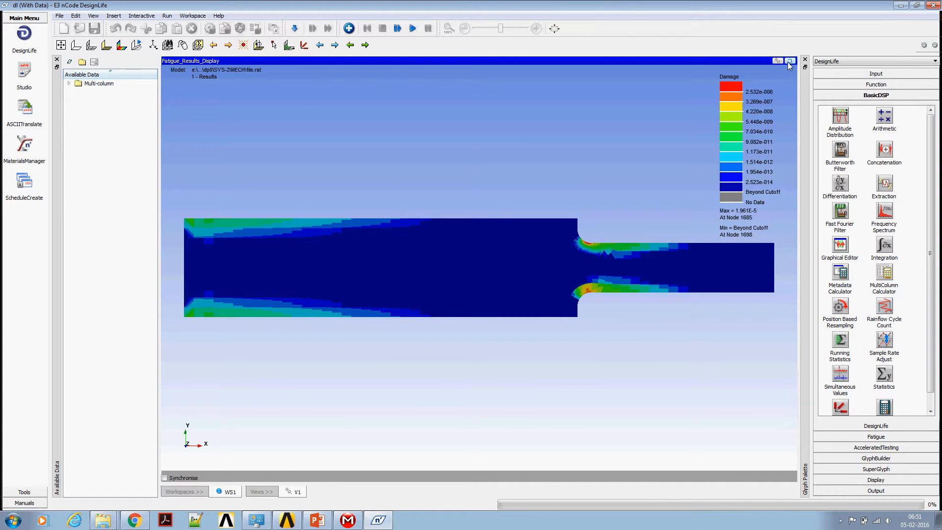
{"action": "left_click", "coordinate": [790, 62]}
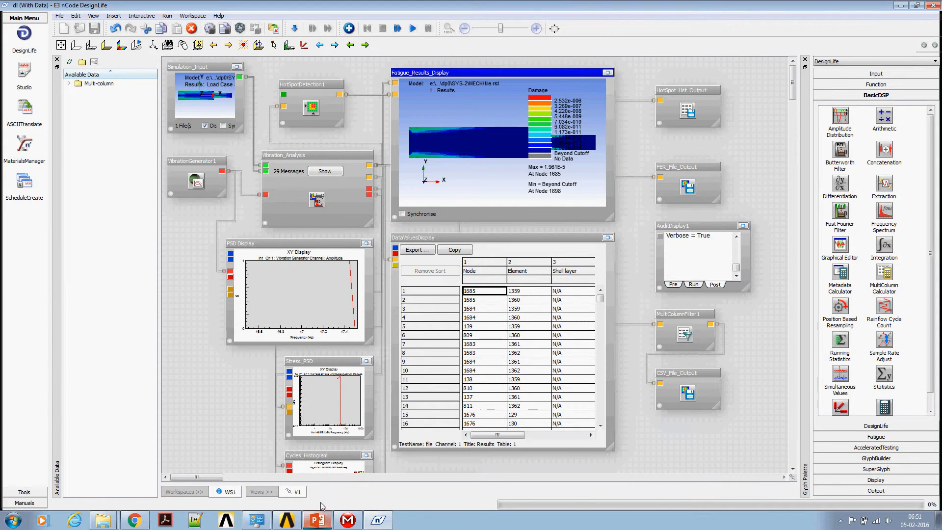
{"action": "left_click", "coordinate": [317, 520]}
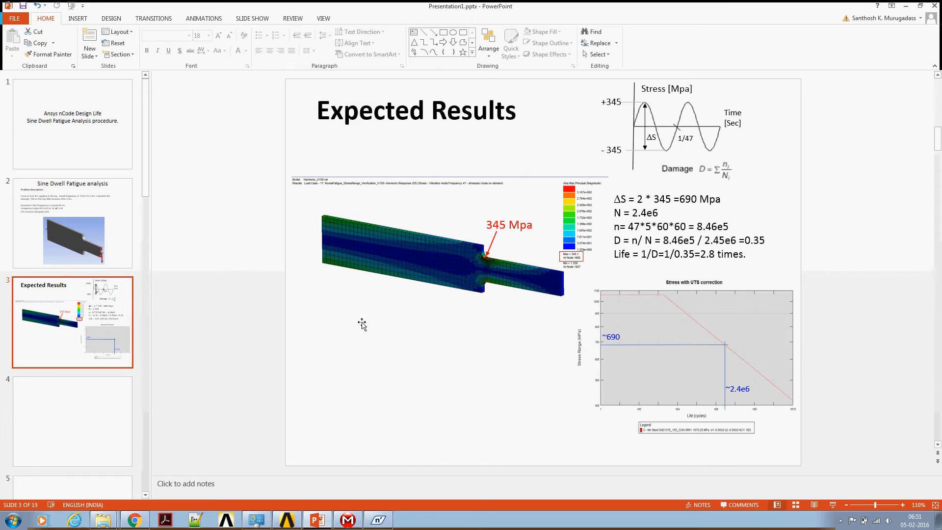
- Highlight the 47 and 60 cycle-count terms, D life term and 0.35 damage on slide 3, then return to DesignLife
{"action": "left_click", "coordinate": [896, 504]}
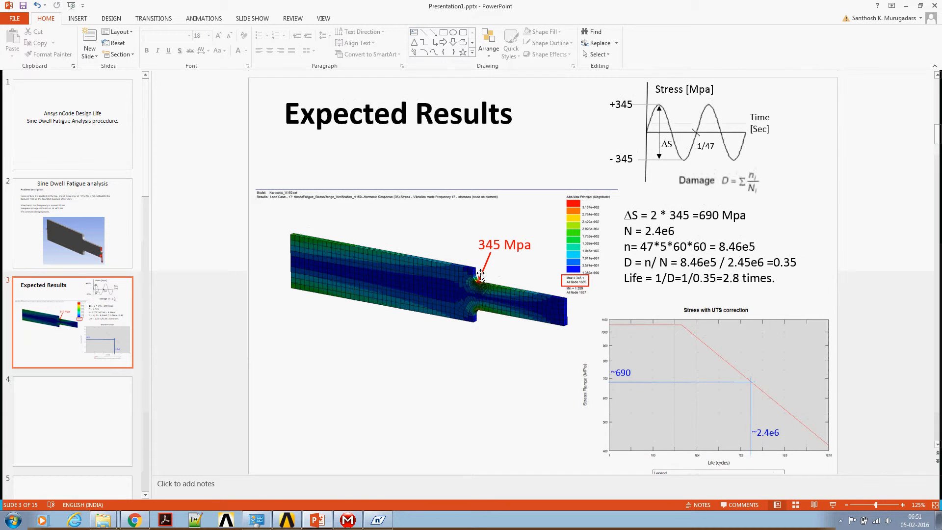
{"action": "mouse_move", "coordinate": [640, 159]}
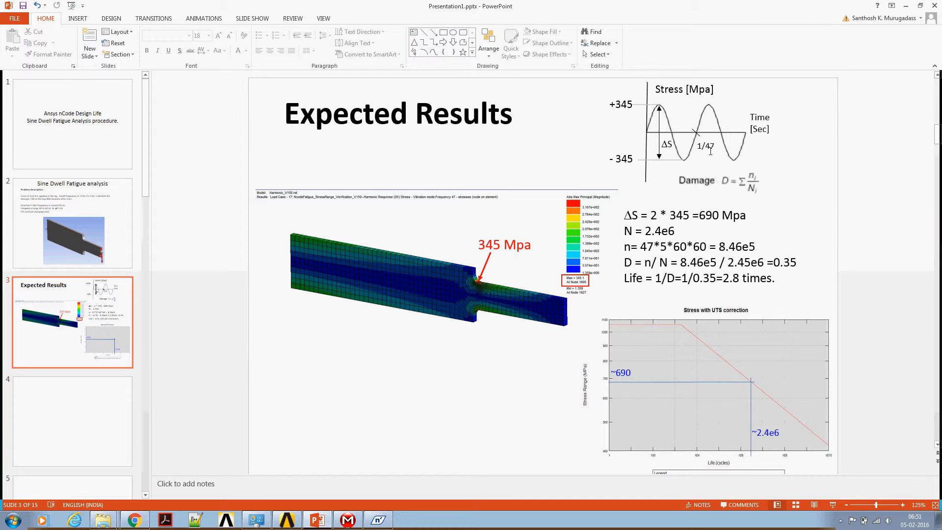
{"action": "mouse_move", "coordinate": [684, 157]}
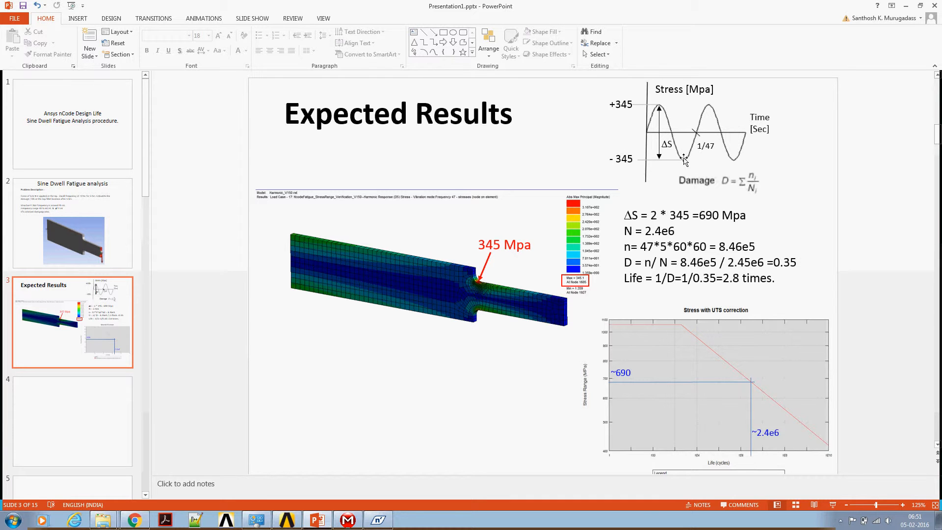
{"action": "mouse_move", "coordinate": [694, 219]}
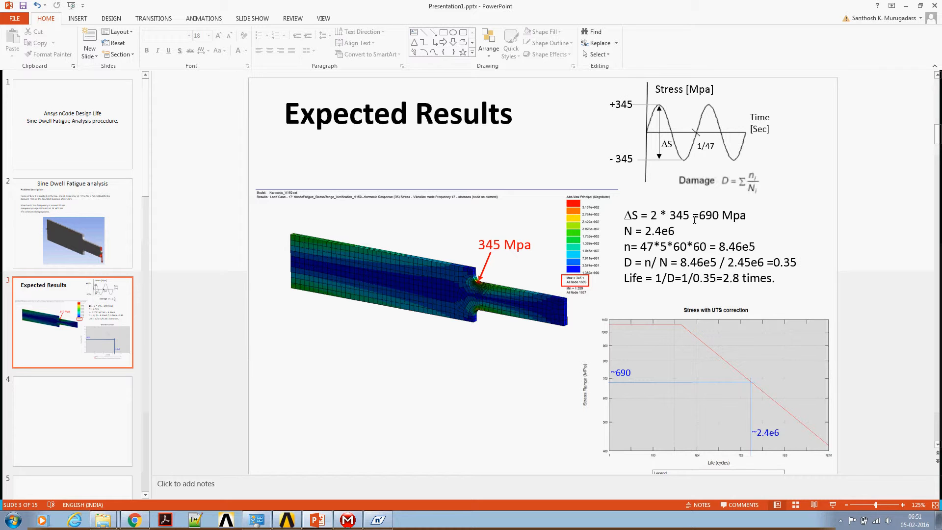
{"action": "mouse_move", "coordinate": [663, 167]}
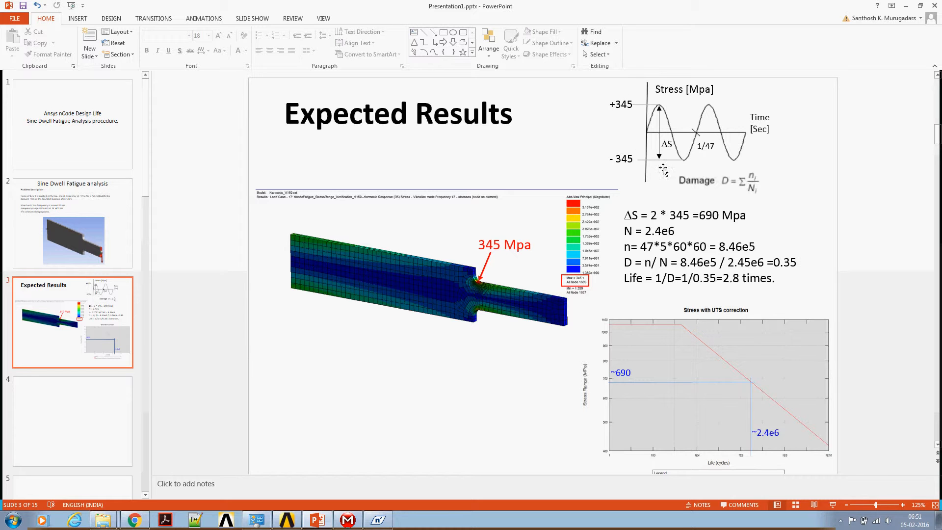
{"action": "mouse_move", "coordinate": [700, 214]}
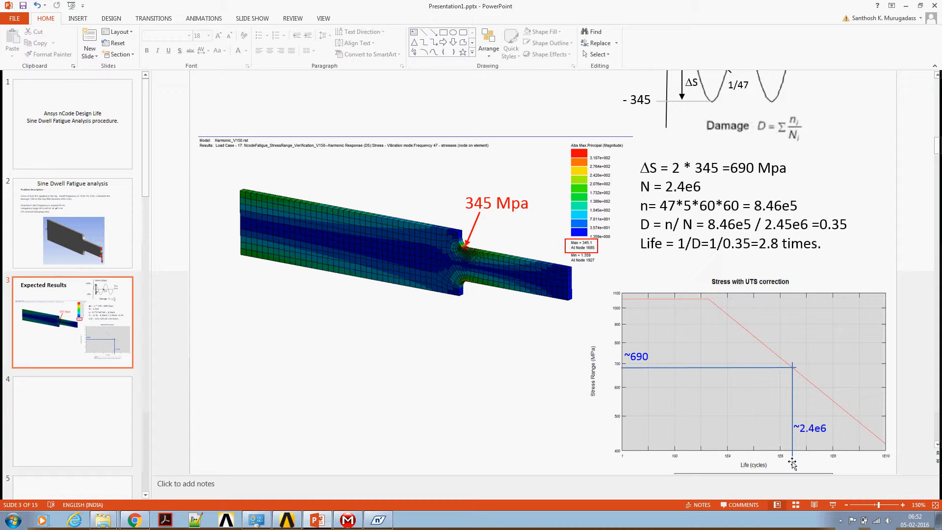
{"action": "mouse_move", "coordinate": [828, 433]}
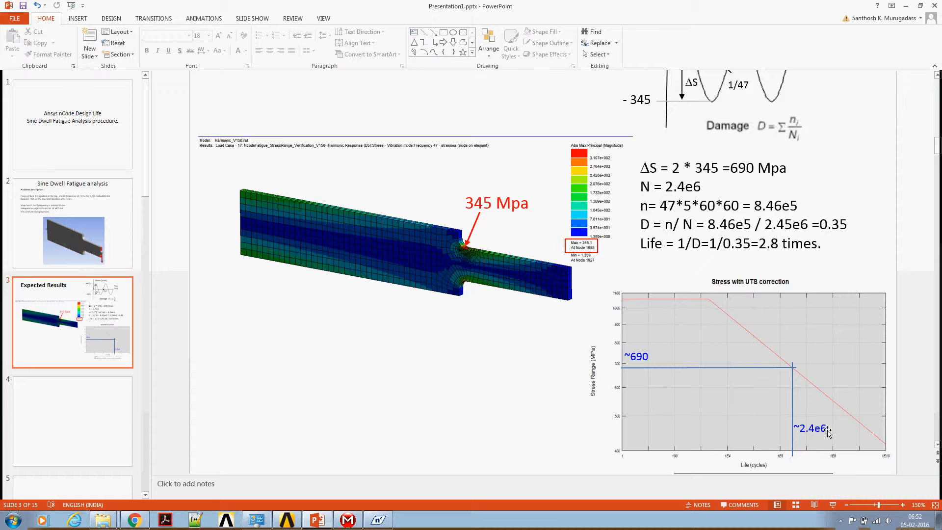
{"action": "mouse_move", "coordinate": [759, 272]}
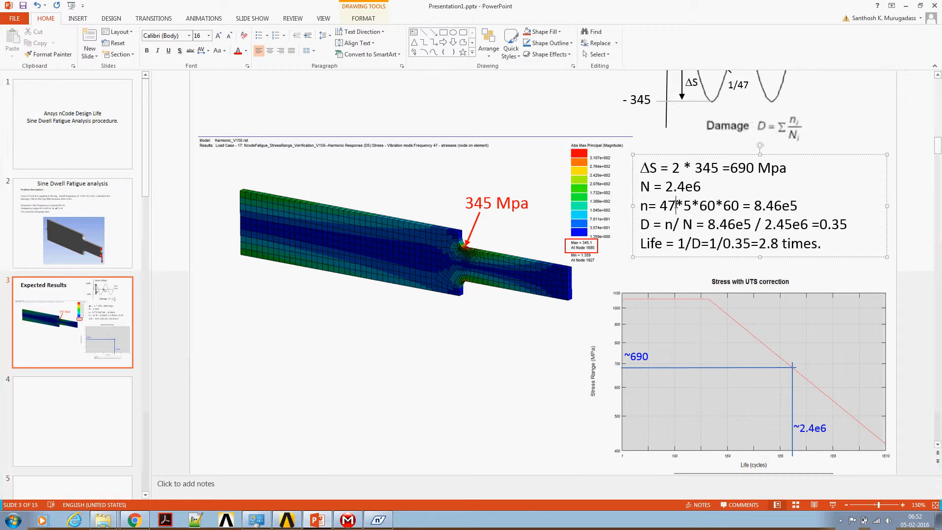
{"action": "double_click", "coordinate": [666, 206]}
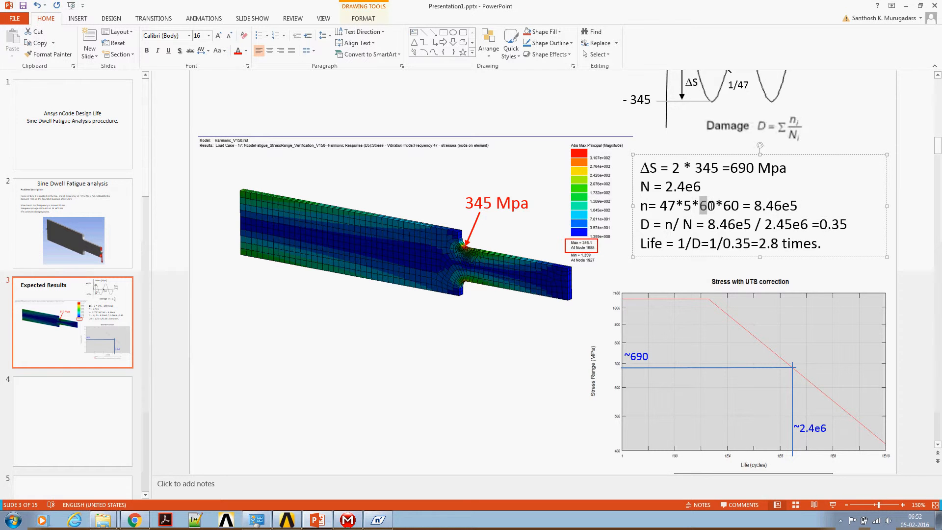
{"action": "double_click", "coordinate": [730, 206]}
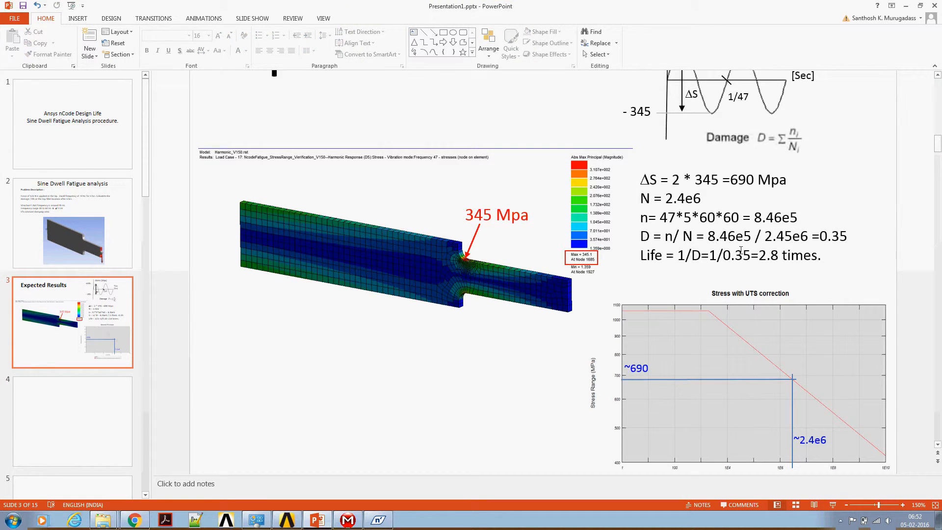
{"action": "double_click", "coordinate": [834, 235]}
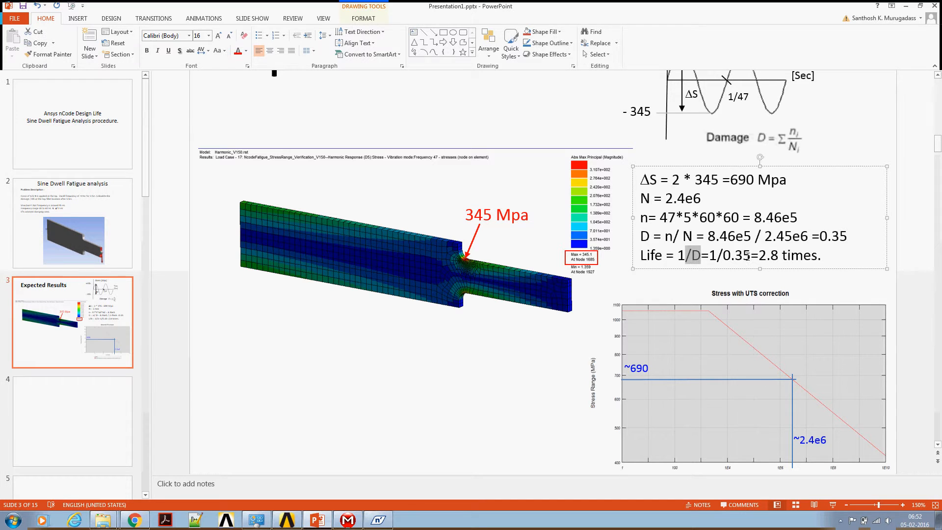
{"action": "double_click", "coordinate": [772, 255]}
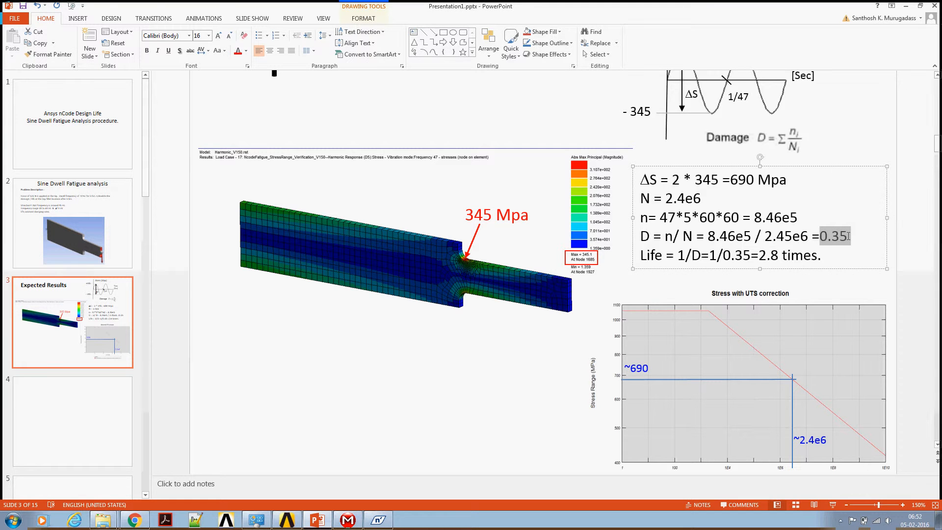
{"action": "left_click", "coordinate": [378, 520]}
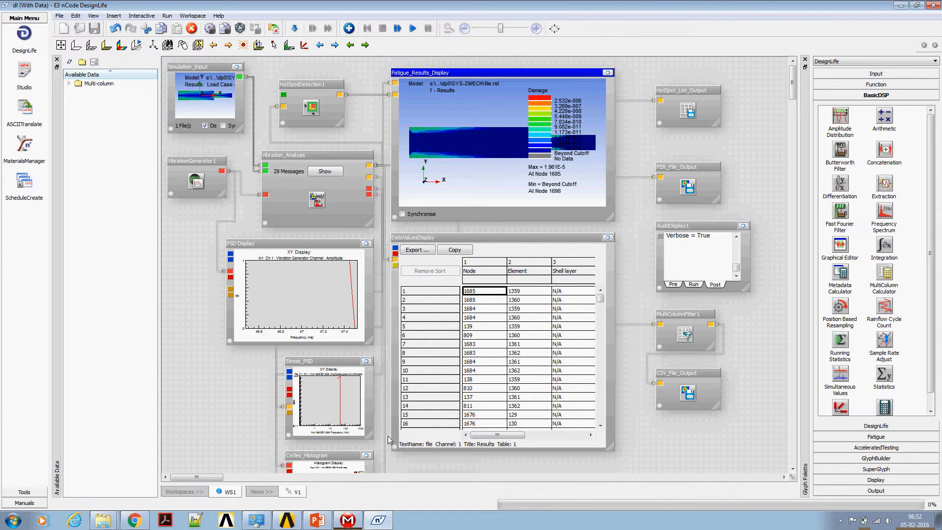
- Scroll the full-size cycles histogram showing a single tall bin of about 672 cycles
{"action": "scroll", "scroll_direction": "down", "scroll_amount": 3}
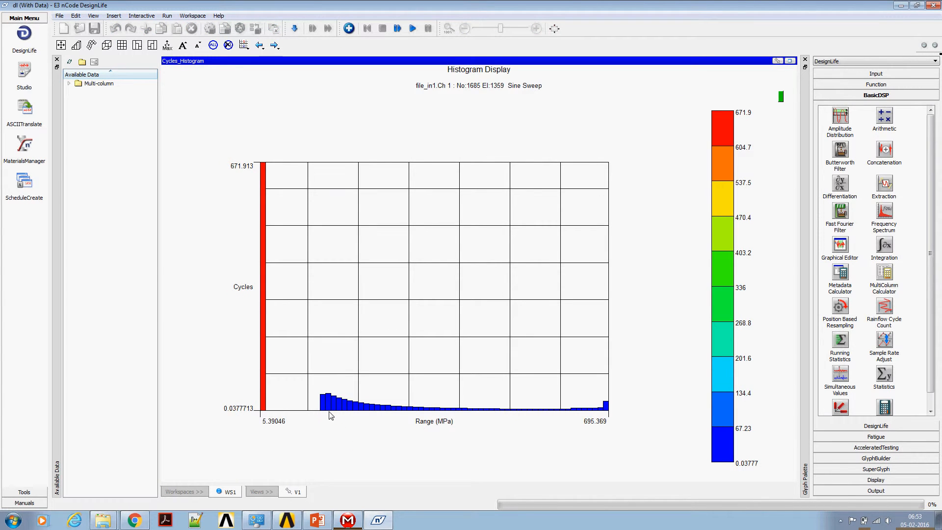
{"action": "mouse_move", "coordinate": [285, 203]}
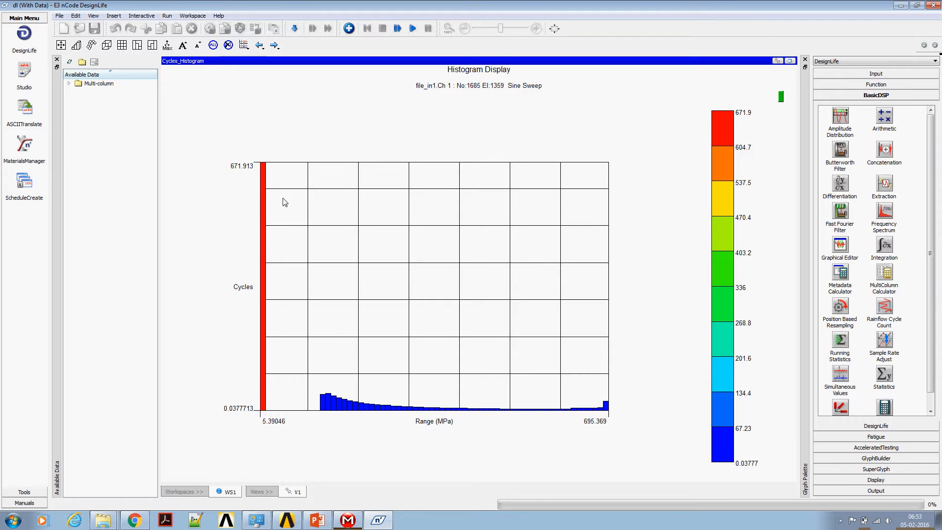
{"action": "mouse_move", "coordinate": [264, 181]}
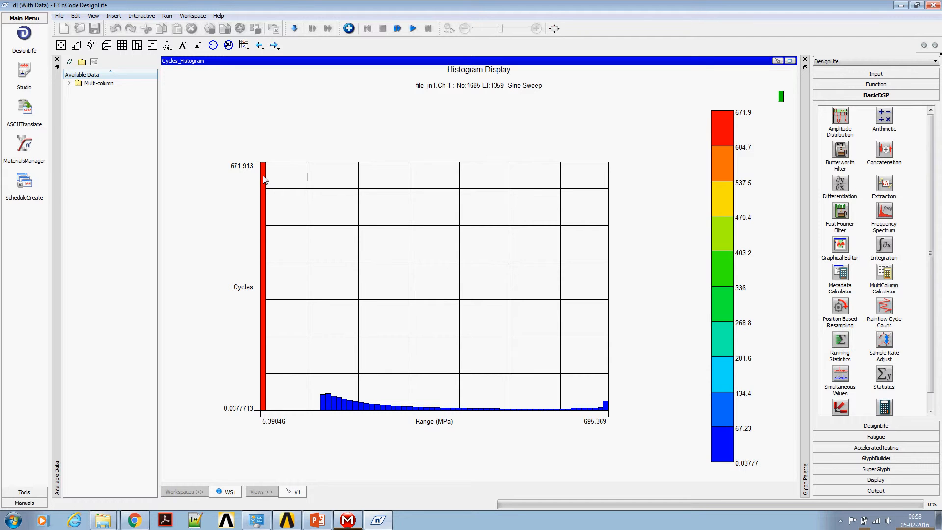
{"action": "mouse_move", "coordinate": [452, 224]}
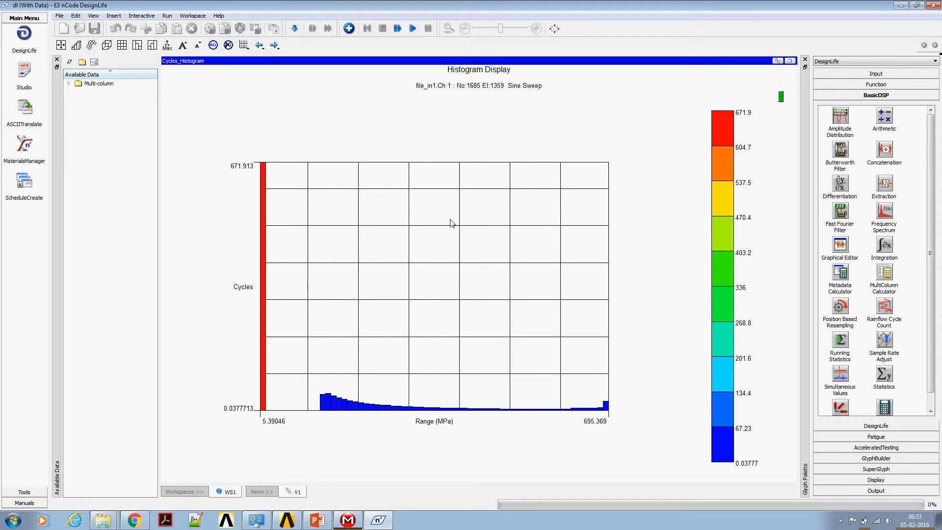
{"action": "mouse_move", "coordinate": [424, 414]}
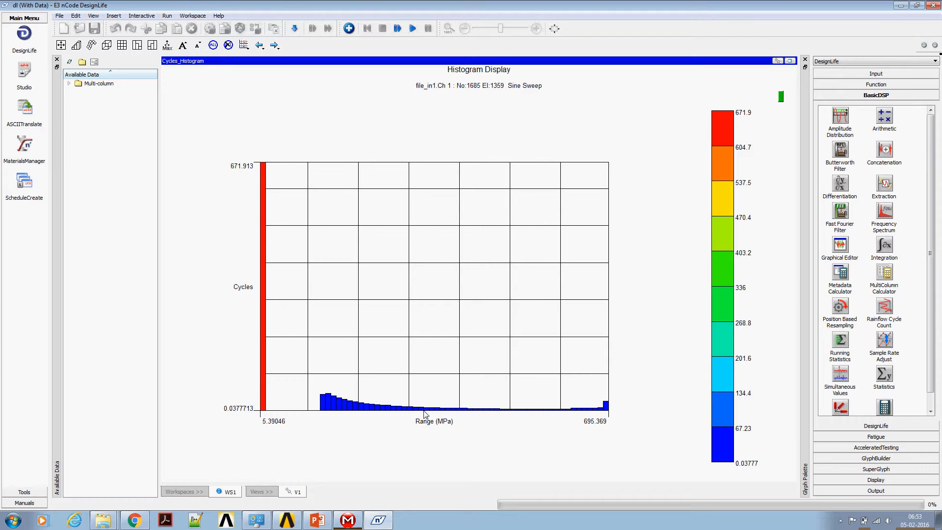
{"action": "mouse_move", "coordinate": [446, 415]}
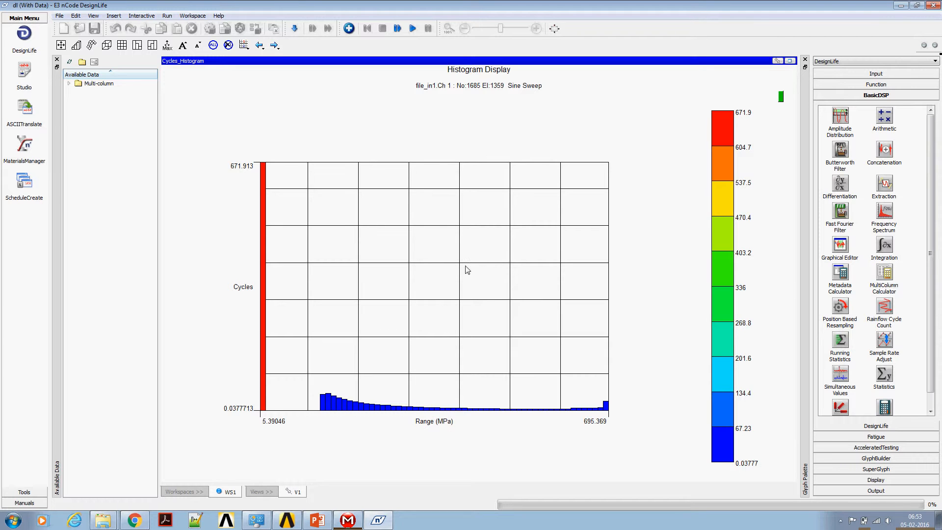
{"action": "mouse_move", "coordinate": [444, 195]}
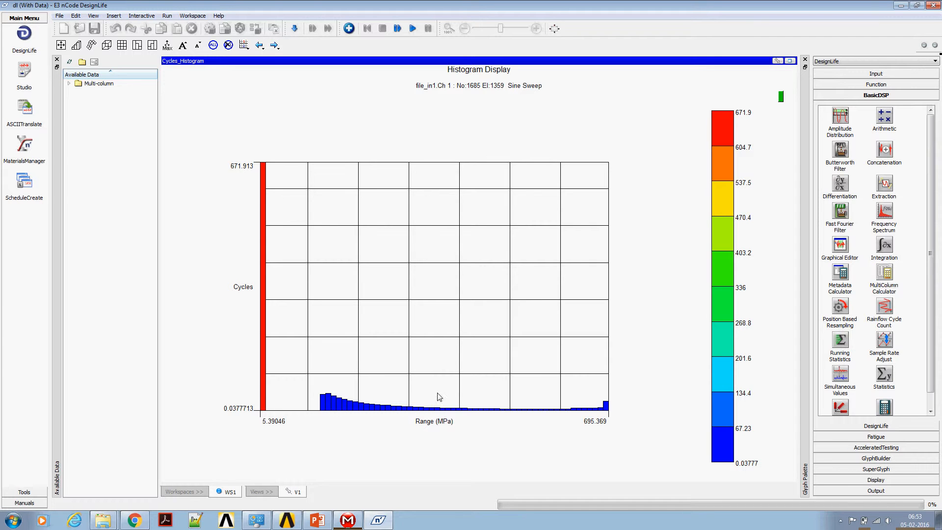
{"action": "mouse_move", "coordinate": [449, 452]}
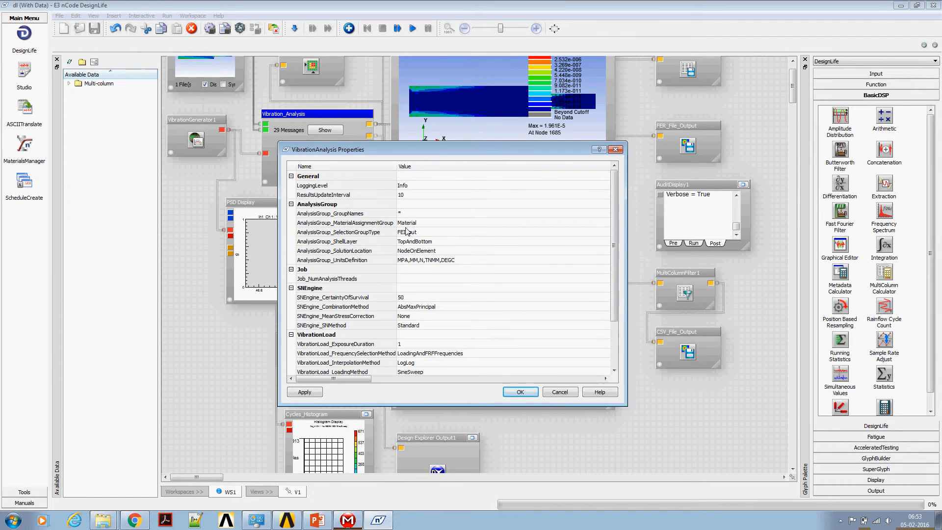
- Set VibrationLoad_InterpolationMethod to LogLog in the VibrationAnalysis properties and confirm with OK
{"action": "scroll", "scroll_direction": "down", "scroll_amount": 3}
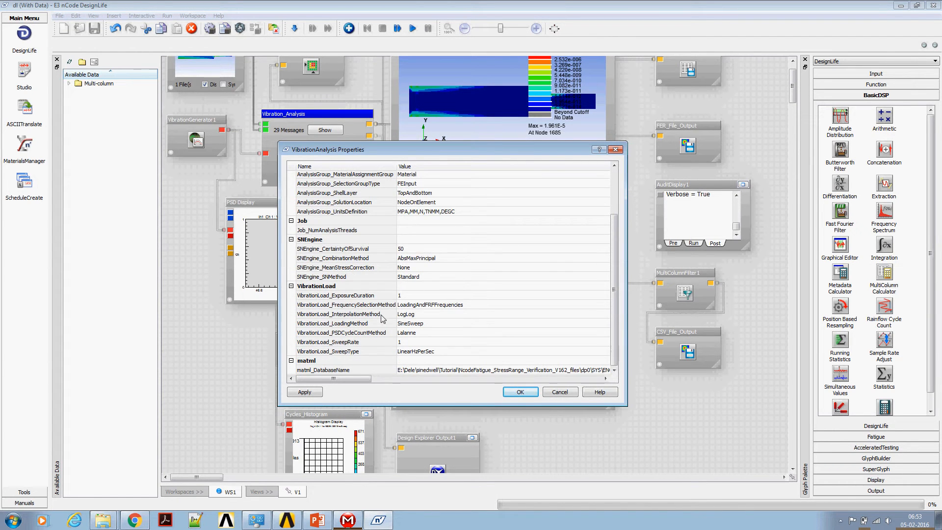
{"action": "mouse_move", "coordinate": [416, 309]}
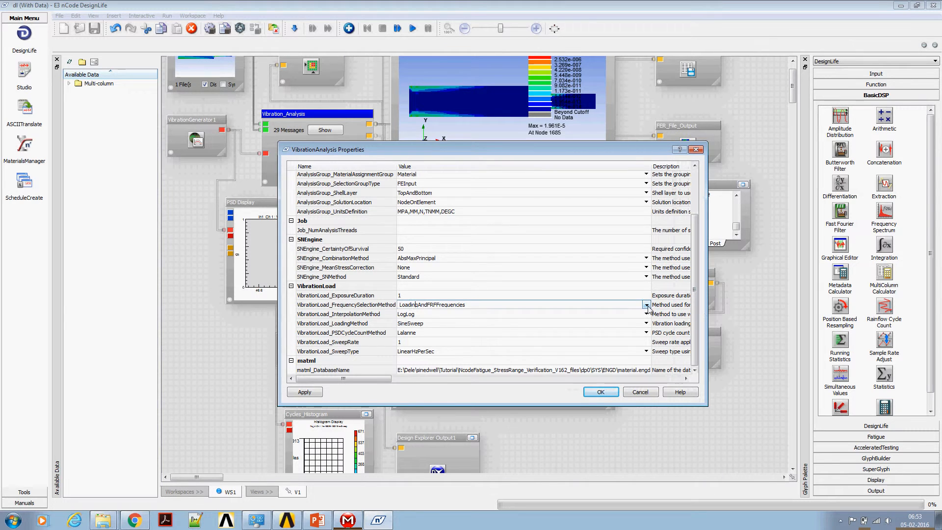
{"action": "left_click", "coordinate": [647, 304]}
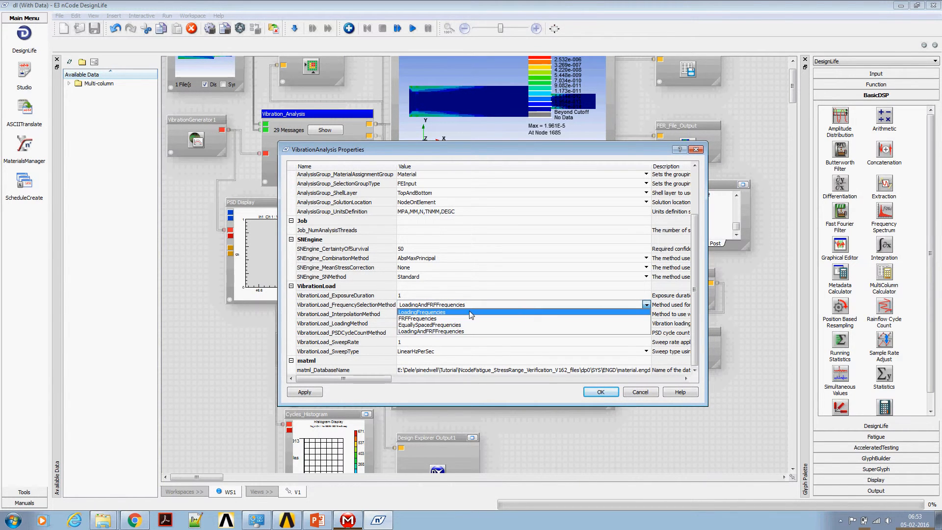
{"action": "left_click", "coordinate": [421, 313]}
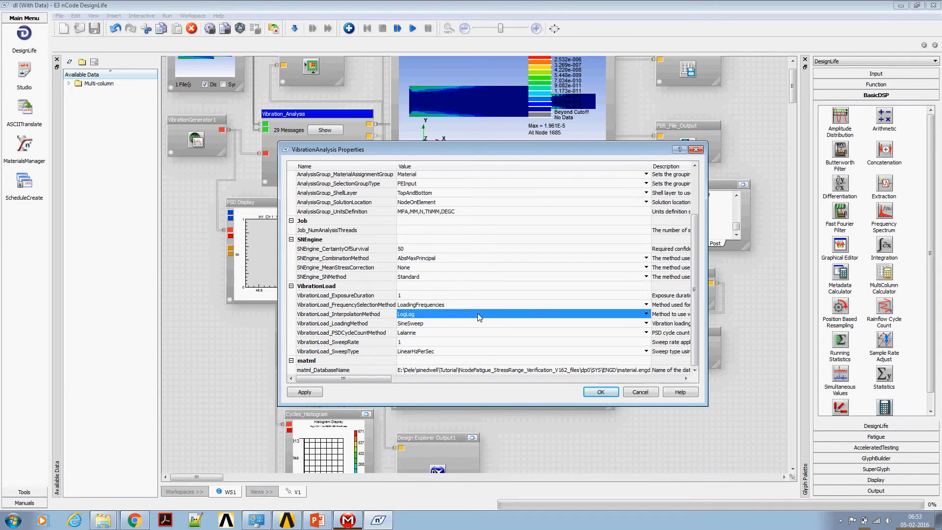
{"action": "left_click", "coordinate": [600, 392]}
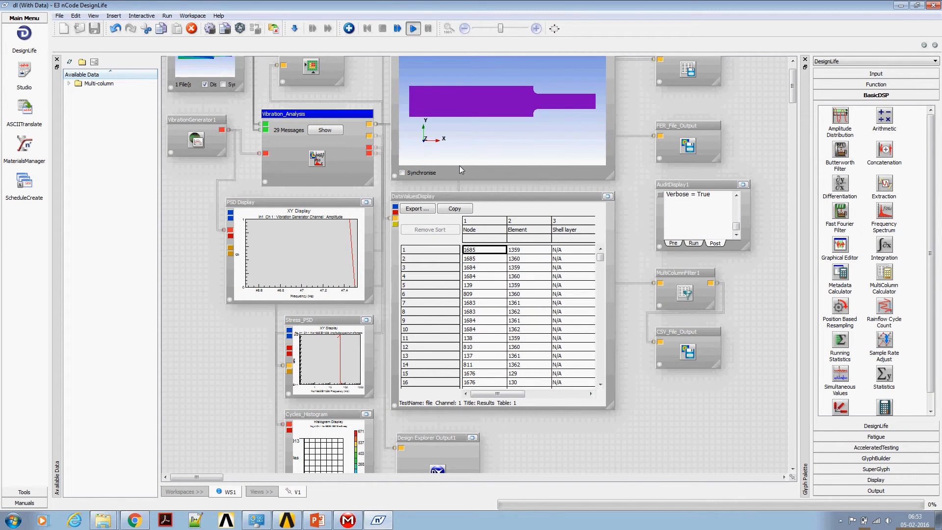
- Rerun the flow so the damage contour and cycles histogram refresh
{"action": "left_click", "coordinate": [414, 28]}
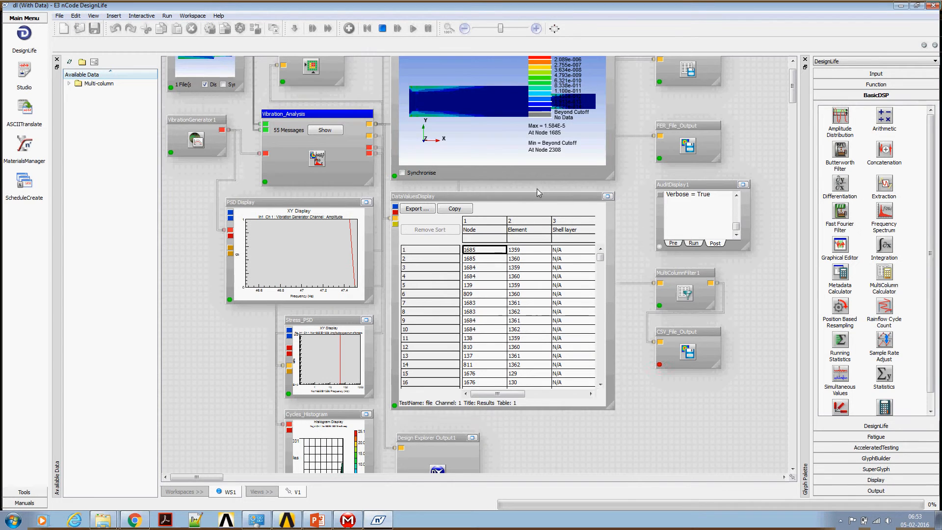
{"action": "scroll", "scroll_direction": "down", "scroll_amount": 3}
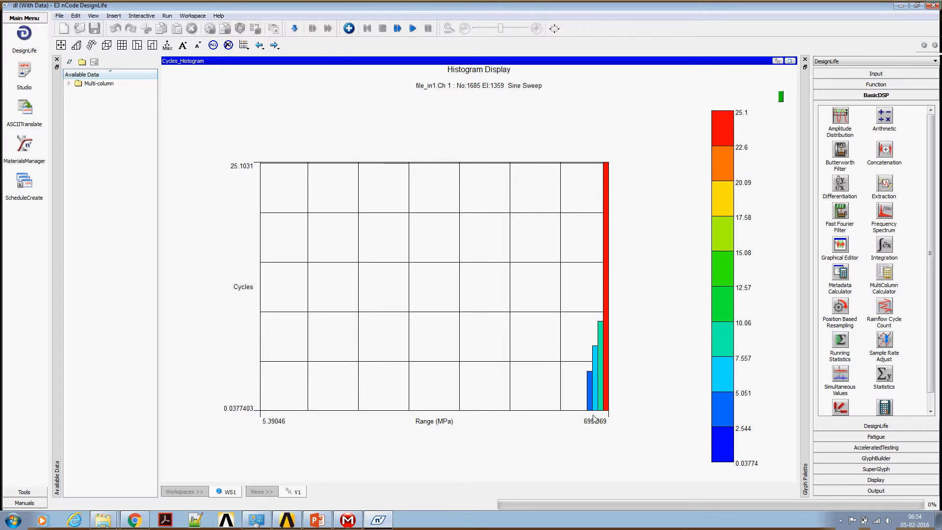
{"action": "mouse_move", "coordinate": [592, 434]}
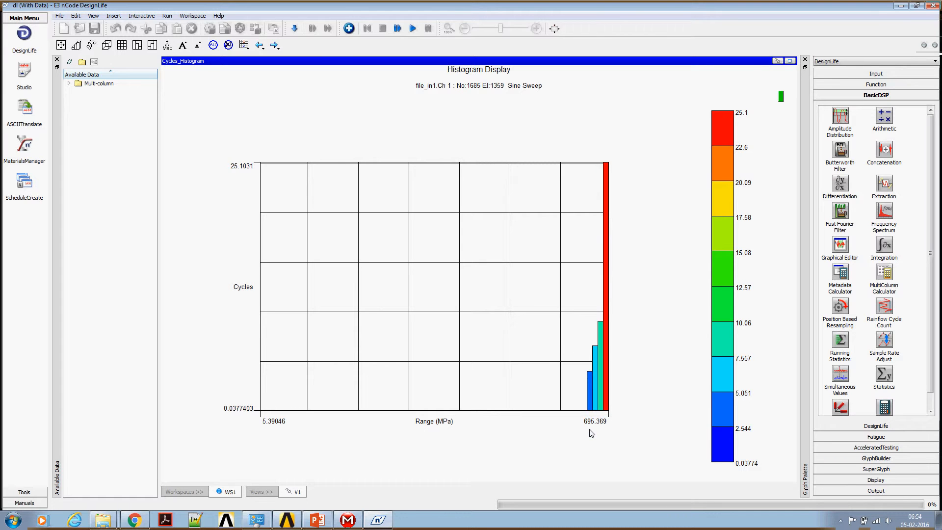
{"action": "mouse_move", "coordinate": [608, 428]}
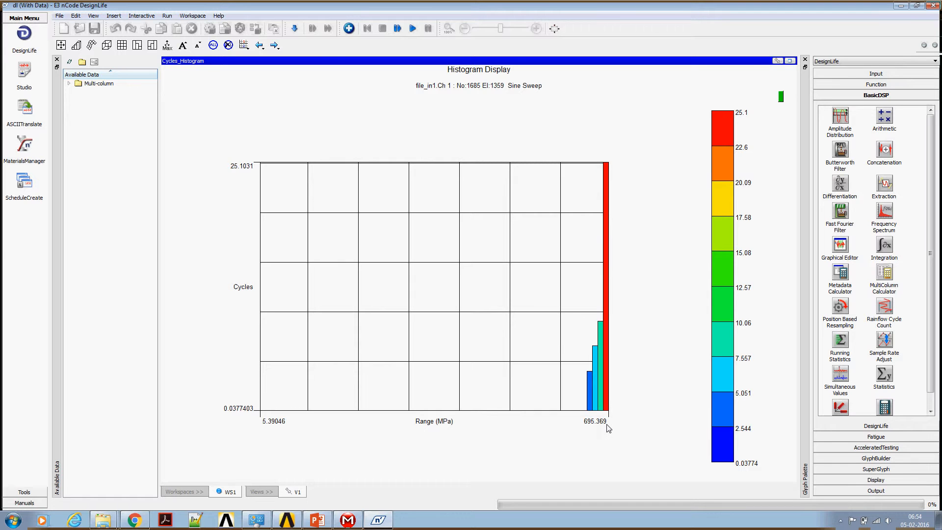
{"action": "mouse_move", "coordinate": [608, 425]}
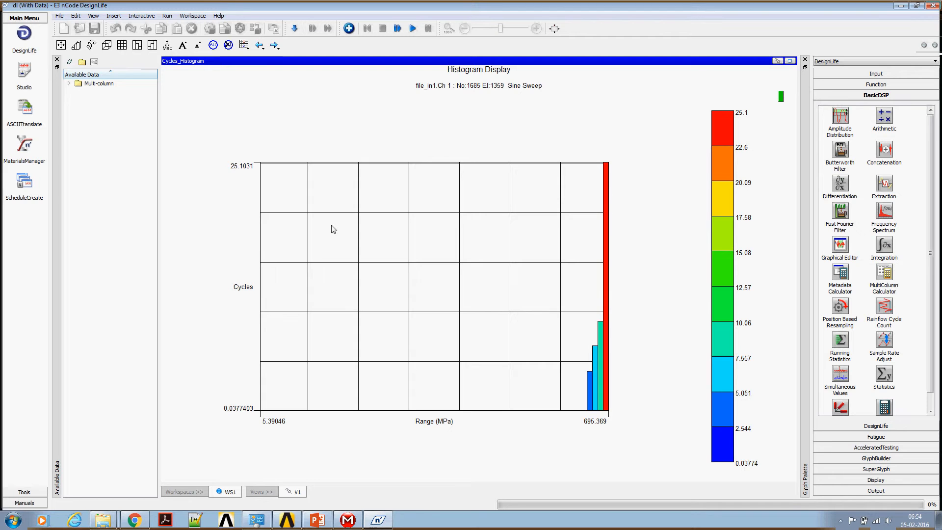
{"action": "mouse_move", "coordinate": [255, 175]}
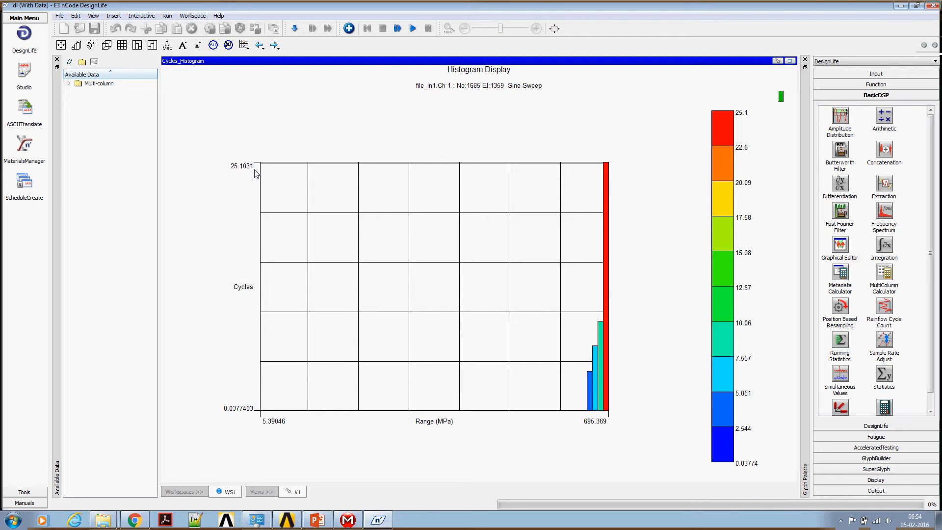
{"action": "mouse_move", "coordinate": [716, 339]}
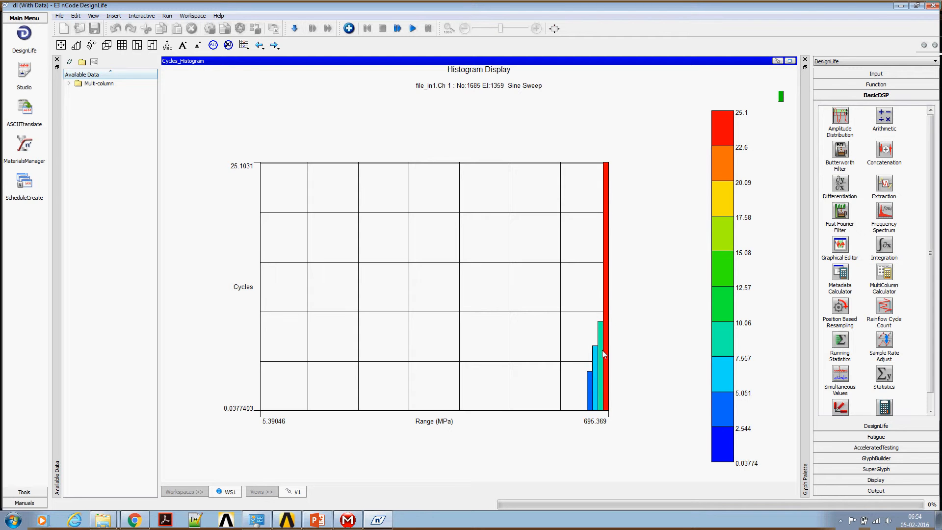
{"action": "mouse_move", "coordinate": [591, 394]}
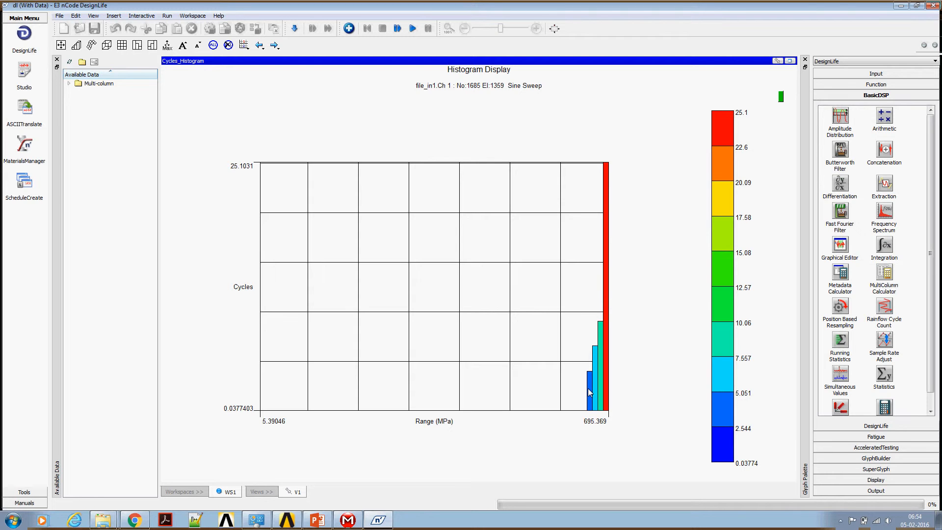
{"action": "mouse_move", "coordinate": [499, 336]}
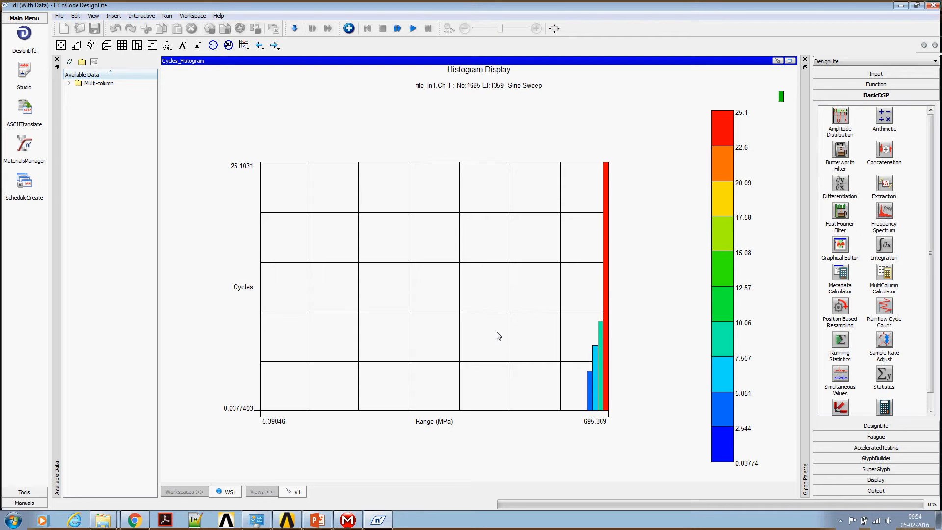
{"action": "mouse_move", "coordinate": [599, 348]}
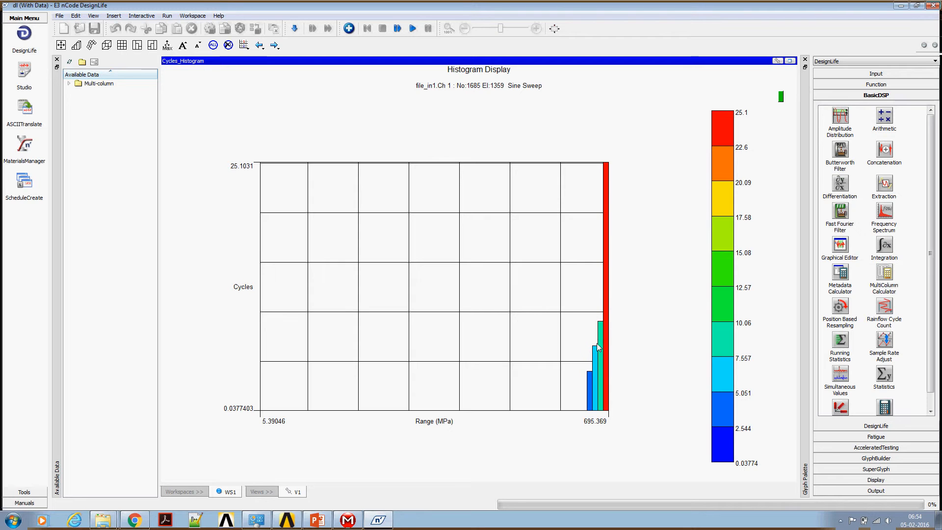
{"action": "mouse_move", "coordinate": [598, 379]}
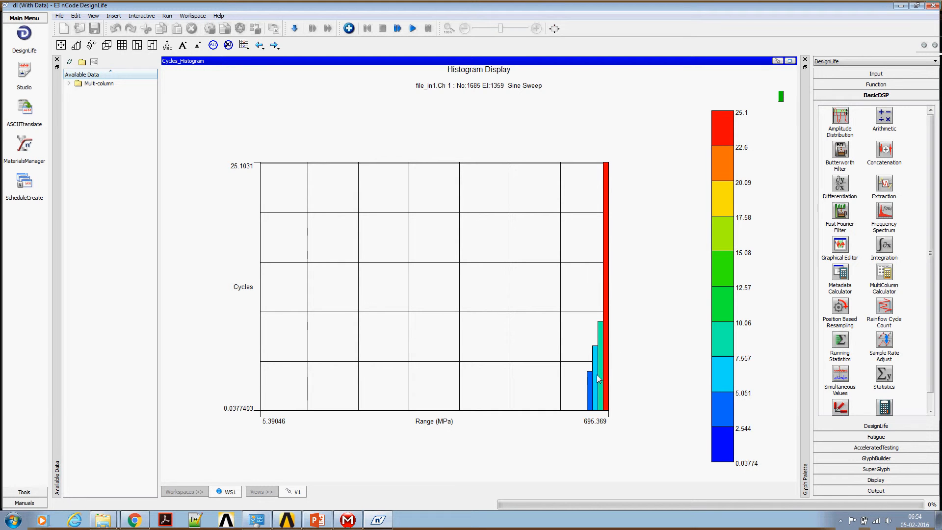
{"action": "mouse_move", "coordinate": [771, 73]}
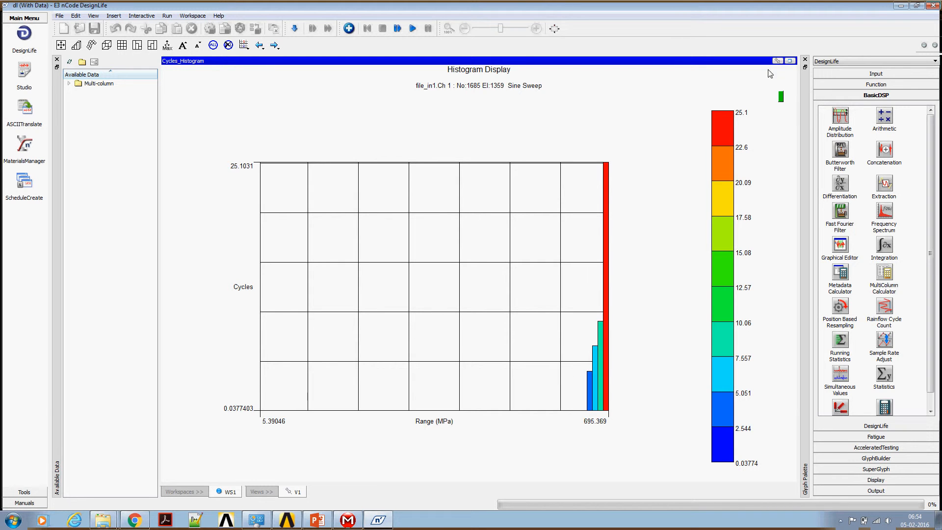
{"action": "mouse_move", "coordinate": [791, 61]}
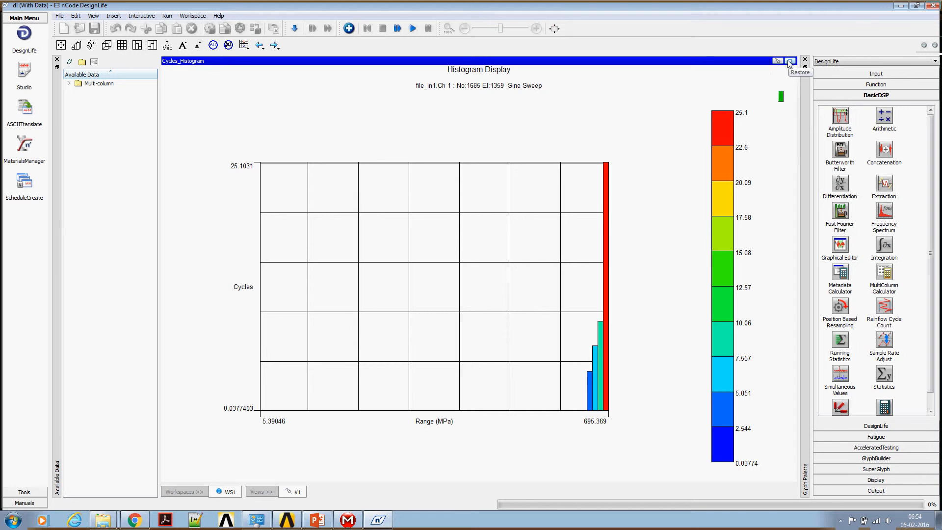
{"action": "mouse_move", "coordinate": [790, 61]}
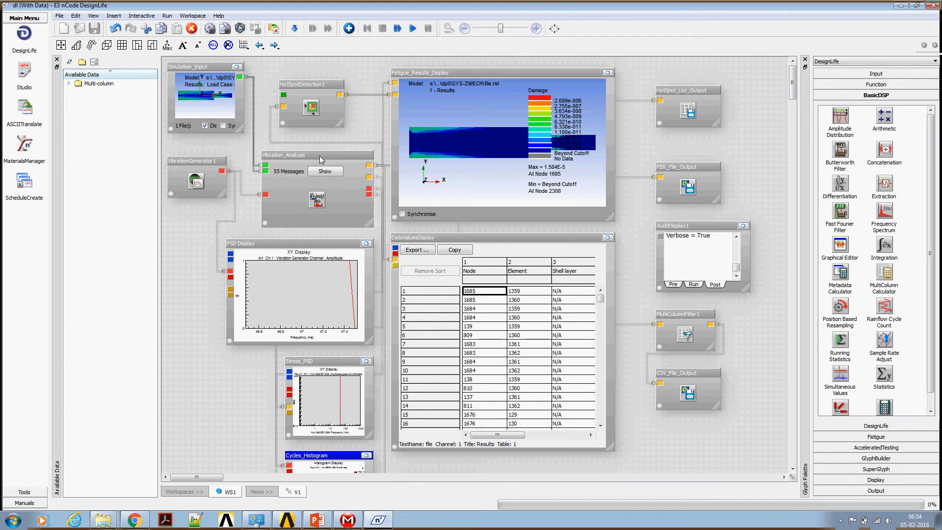
- Expose the VibrationLoad object's CycleCountBins property via Edit Exposed Properties on Vibration_Analysis
{"action": "right_click", "coordinate": [291, 155]}
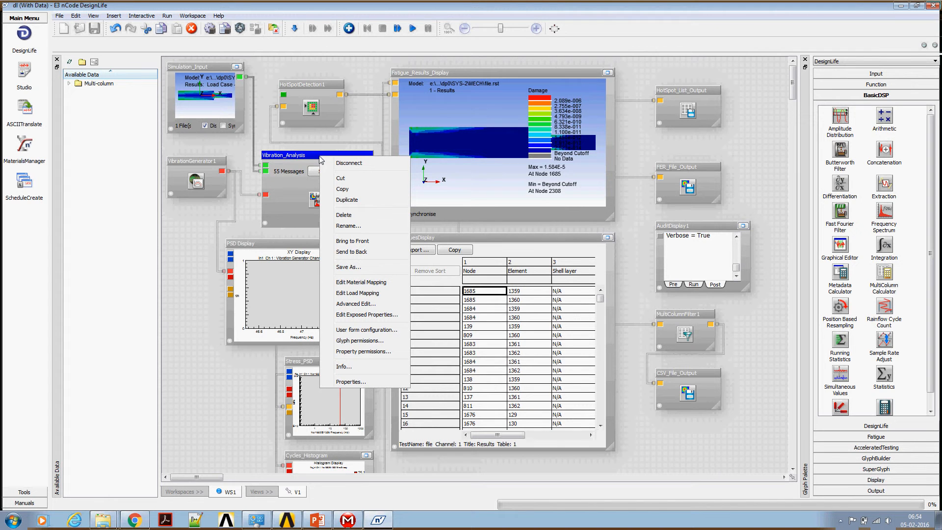
{"action": "mouse_move", "coordinate": [365, 314]}
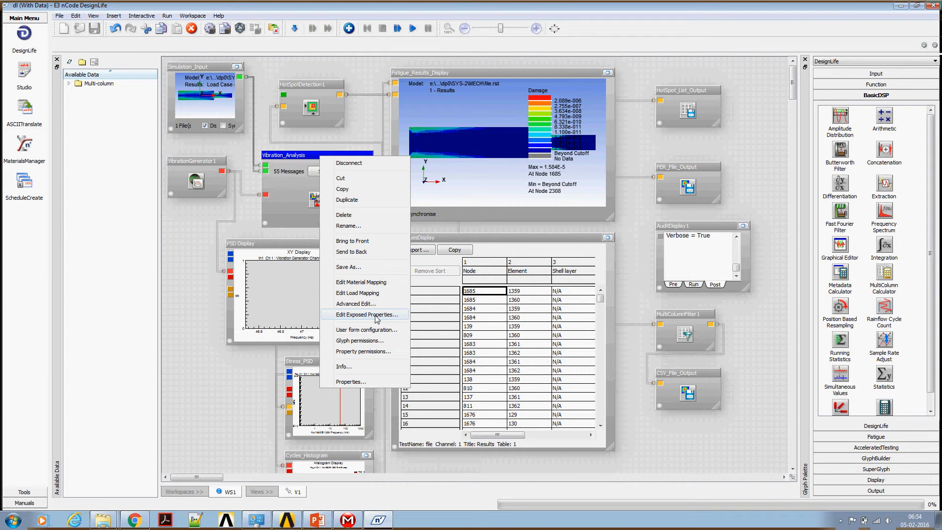
{"action": "left_click", "coordinate": [365, 314]}
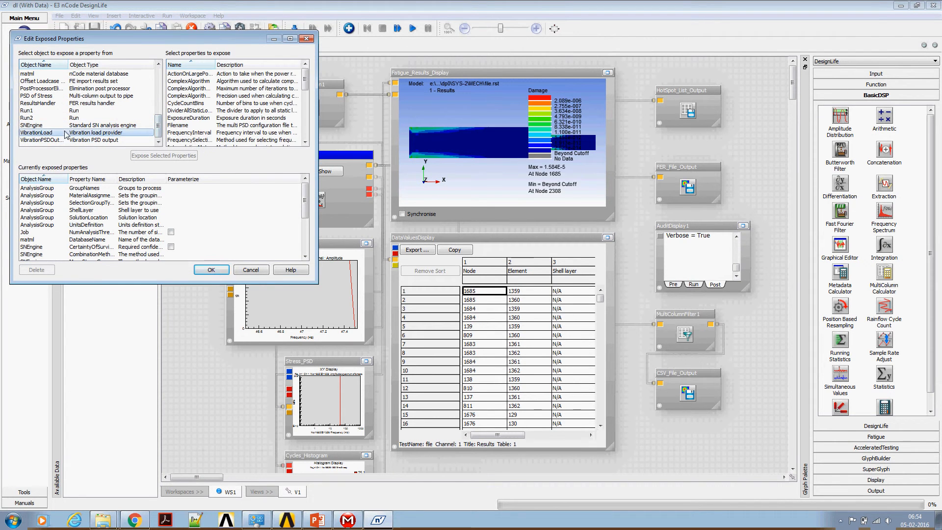
{"action": "left_click", "coordinate": [305, 81]}
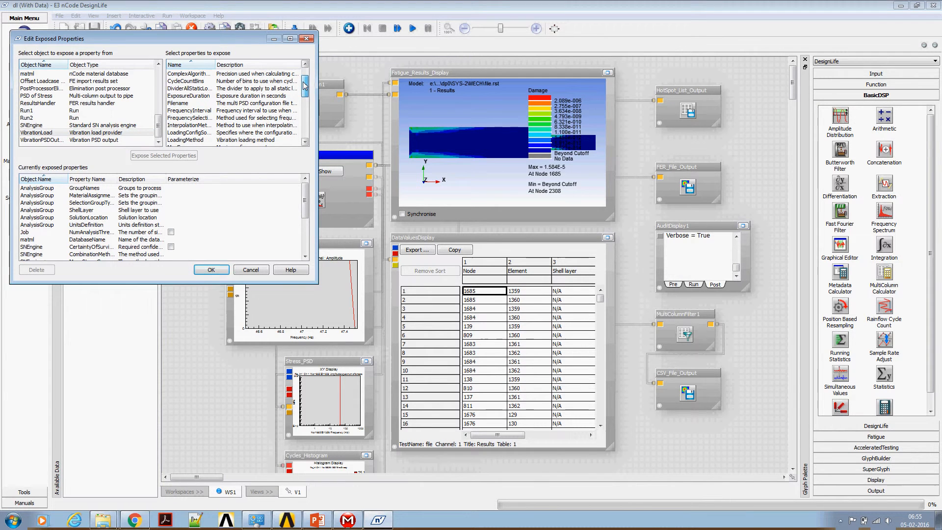
{"action": "left_click", "coordinate": [190, 81]}
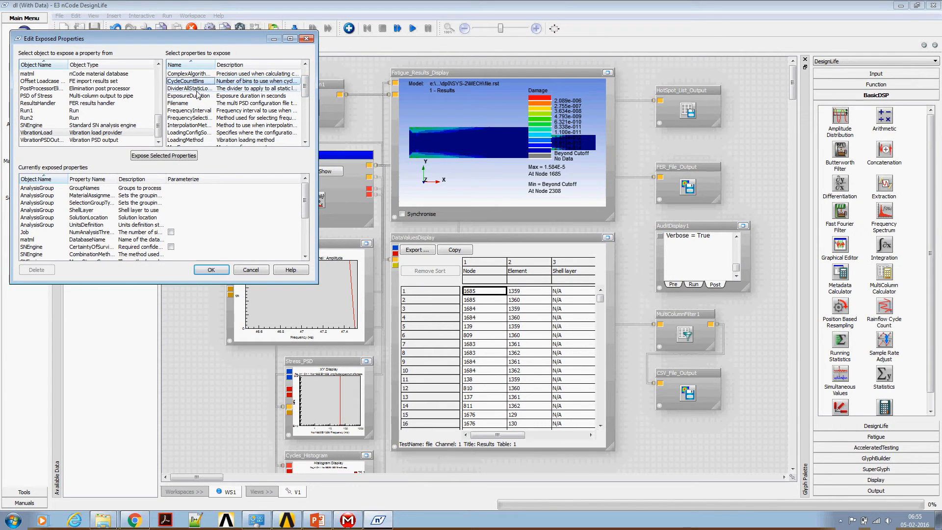
{"action": "mouse_move", "coordinate": [163, 155]}
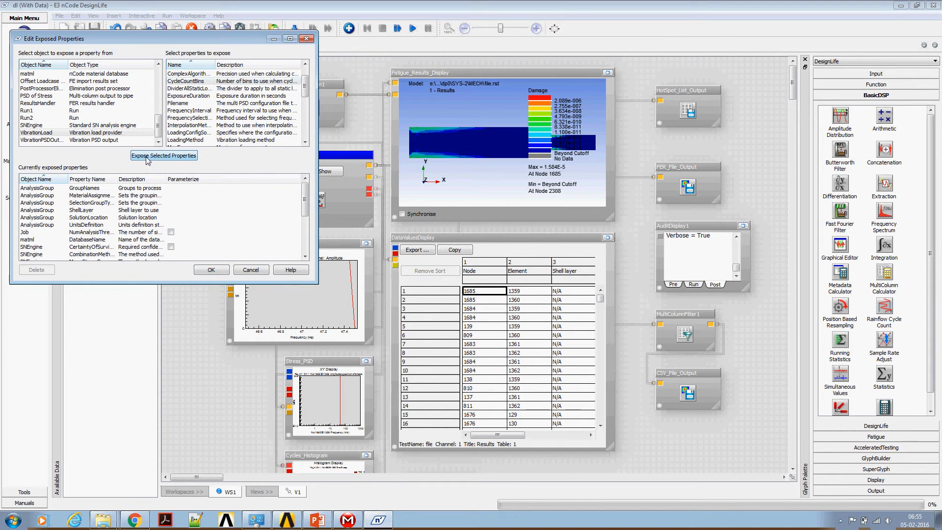
{"action": "left_click", "coordinate": [250, 269]}
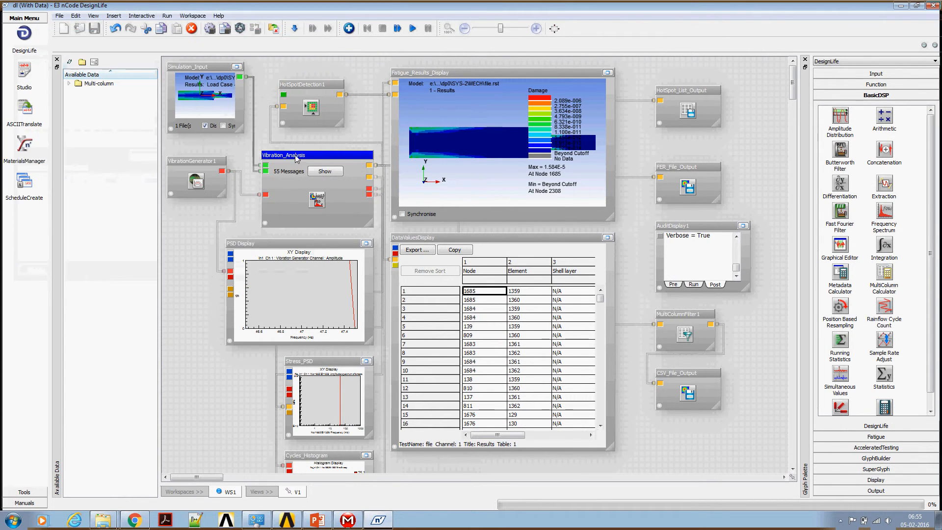
- Set VibrationLoad_CycleCountBins to 1 in the Vibration_Analysis properties and confirm
{"action": "double_click", "coordinate": [283, 155]}
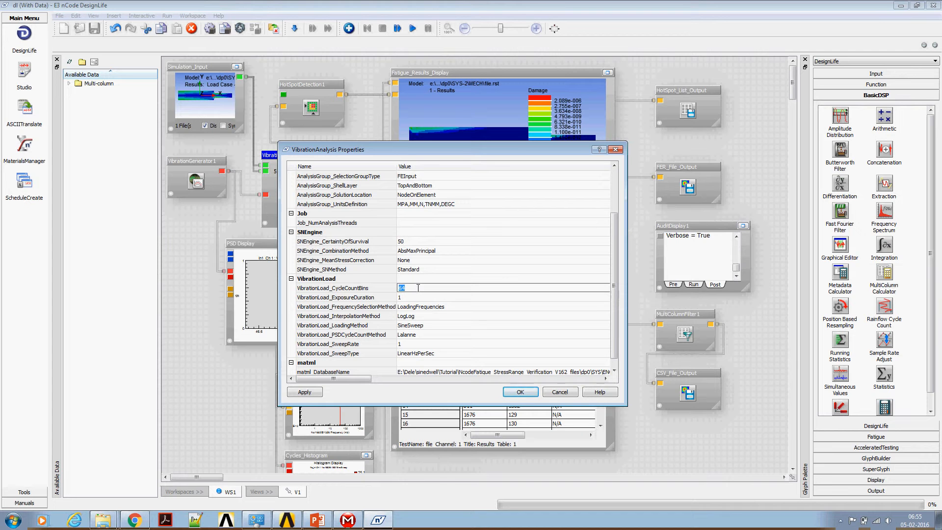
{"action": "type", "text": "1"}
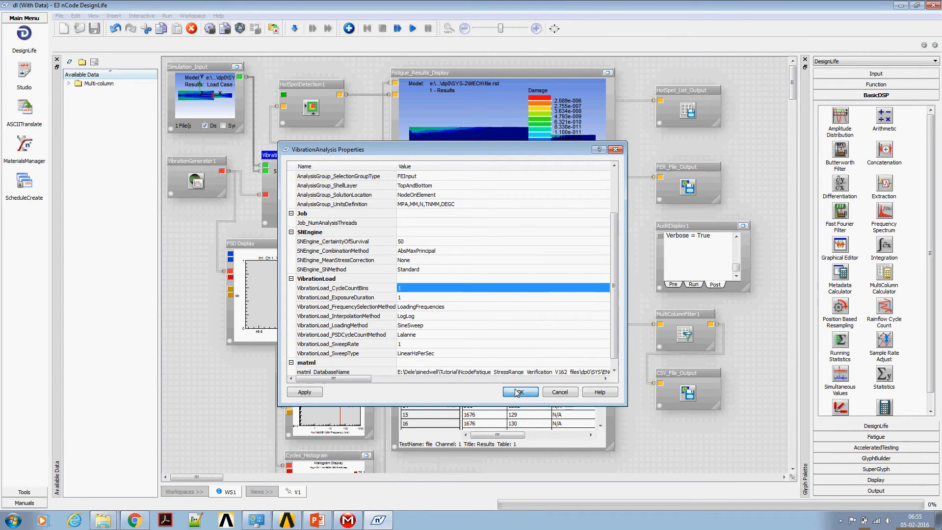
{"action": "left_click", "coordinate": [520, 391]}
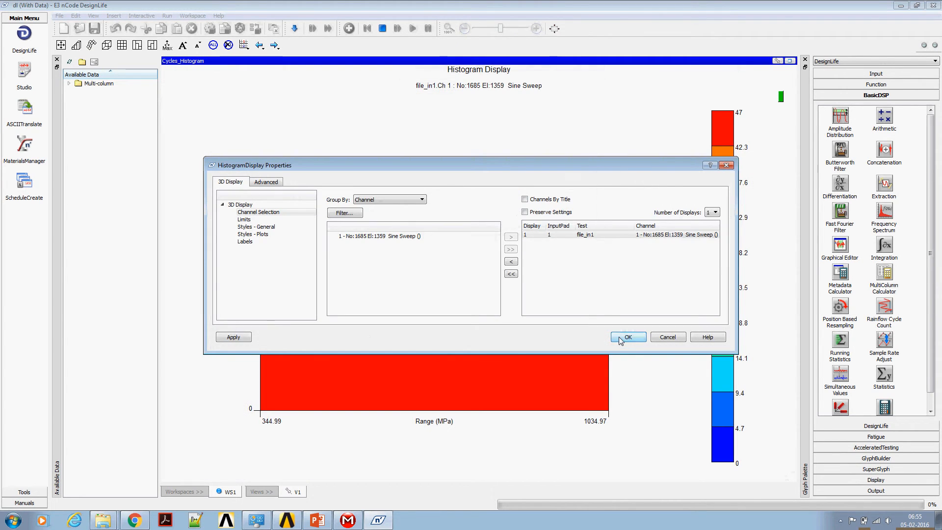
- Set the histogram's X Max limit to 1000 MPa in HistogramDisplay Properties > Limits, apply and accept
{"action": "left_click", "coordinate": [628, 337]}
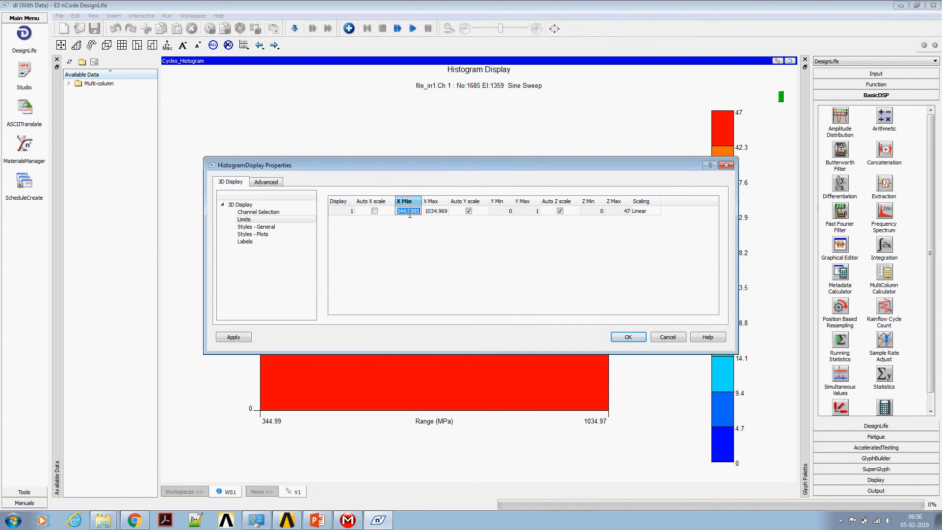
{"action": "left_click", "coordinate": [435, 211]}
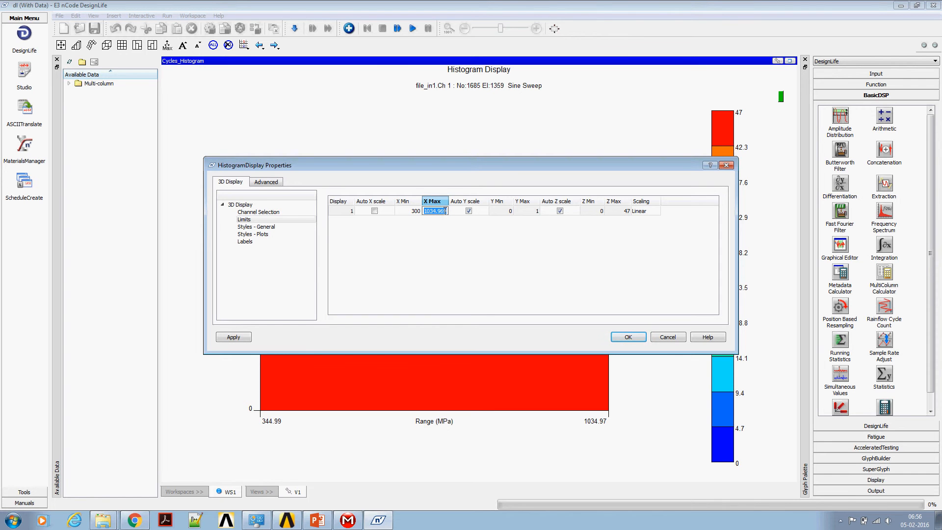
{"action": "type", "text": "9"}
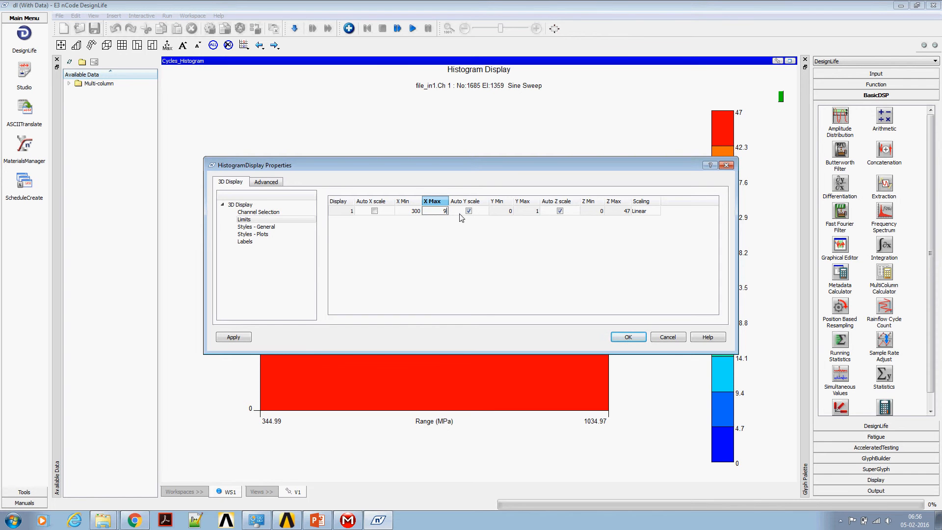
{"action": "type", "text": "00"}
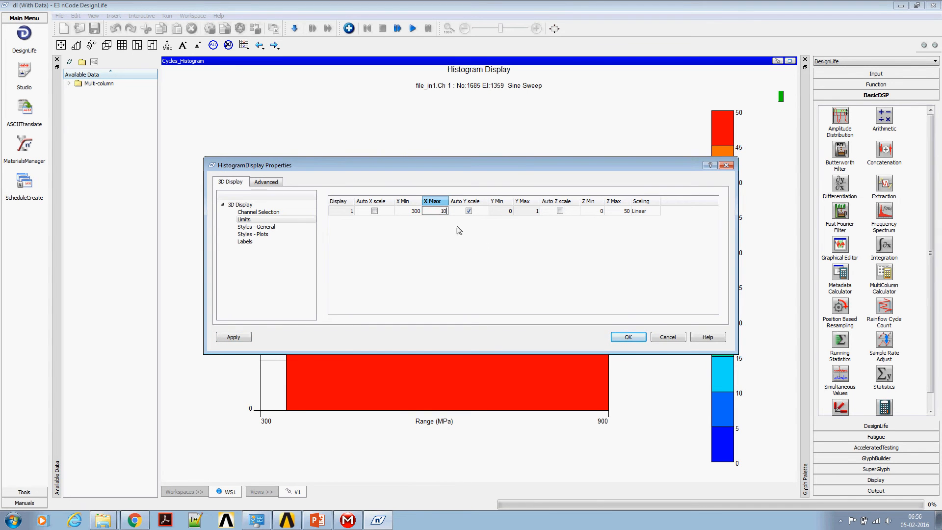
{"action": "left_click", "coordinate": [234, 337]}
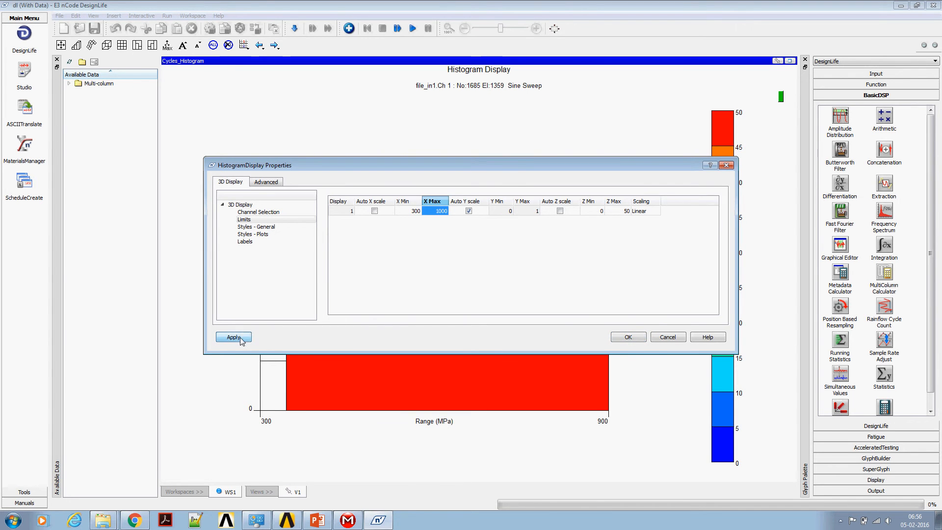
{"action": "left_click", "coordinate": [234, 337]}
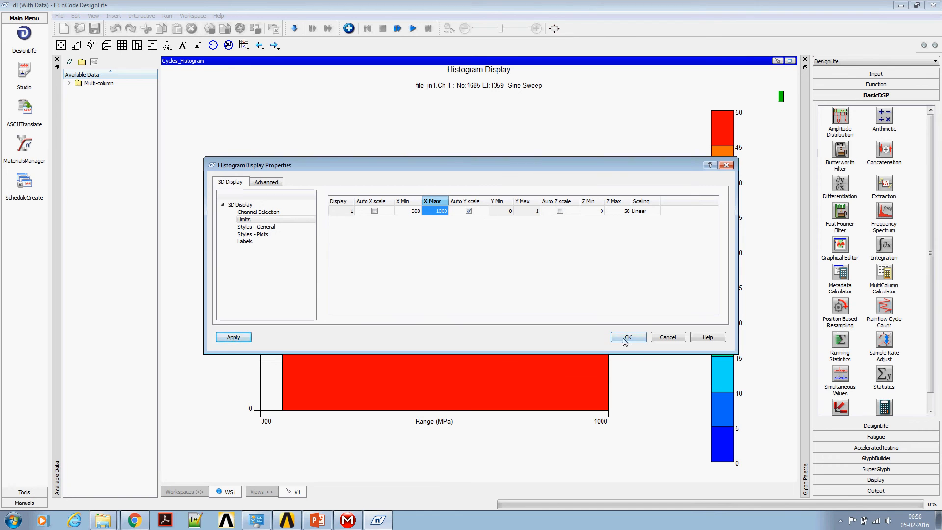
{"action": "left_click", "coordinate": [627, 337]}
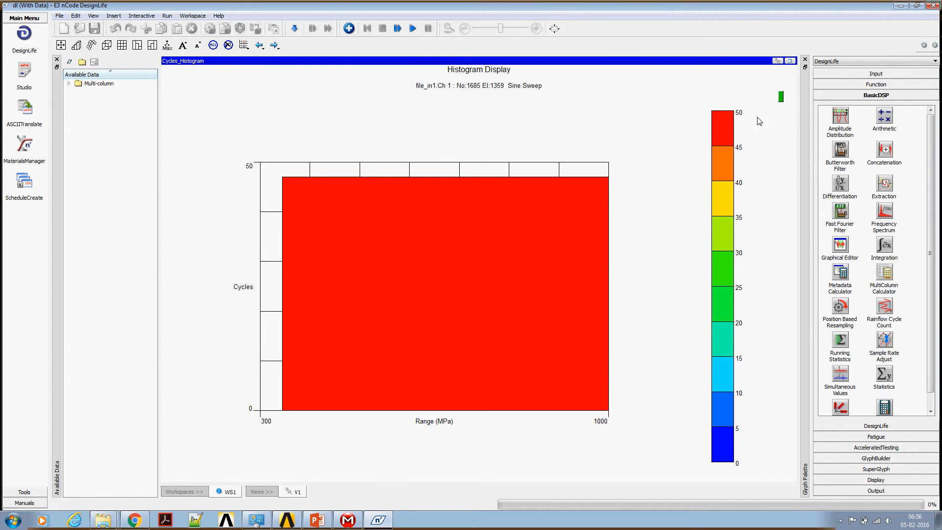
{"action": "mouse_move", "coordinate": [244, 294]}
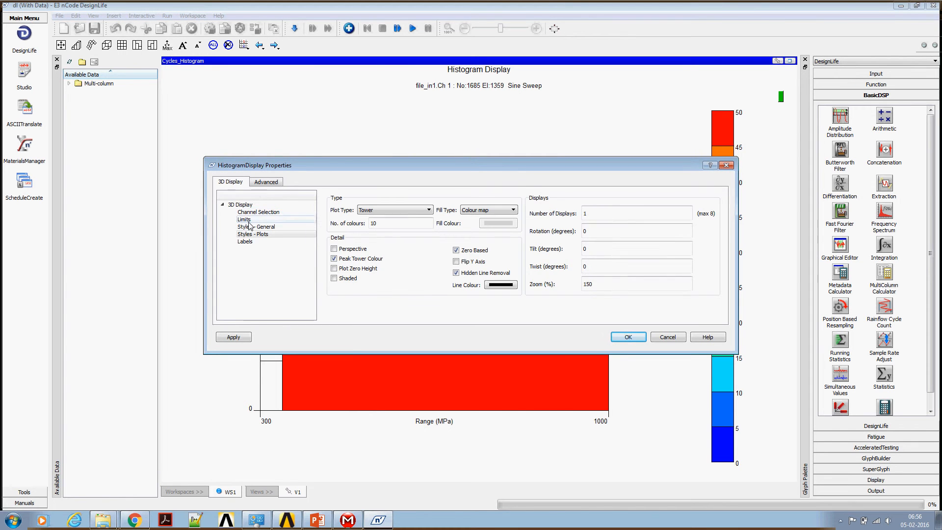
- Raise the X Max limit again to 2000 MPa and return to the full analysis flow
{"action": "left_click", "coordinate": [244, 219]}
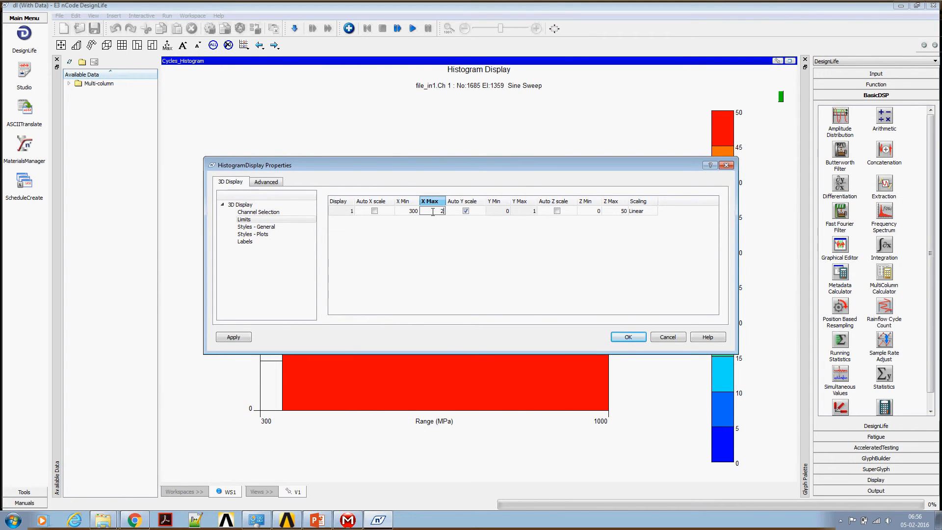
{"action": "left_click", "coordinate": [234, 337]}
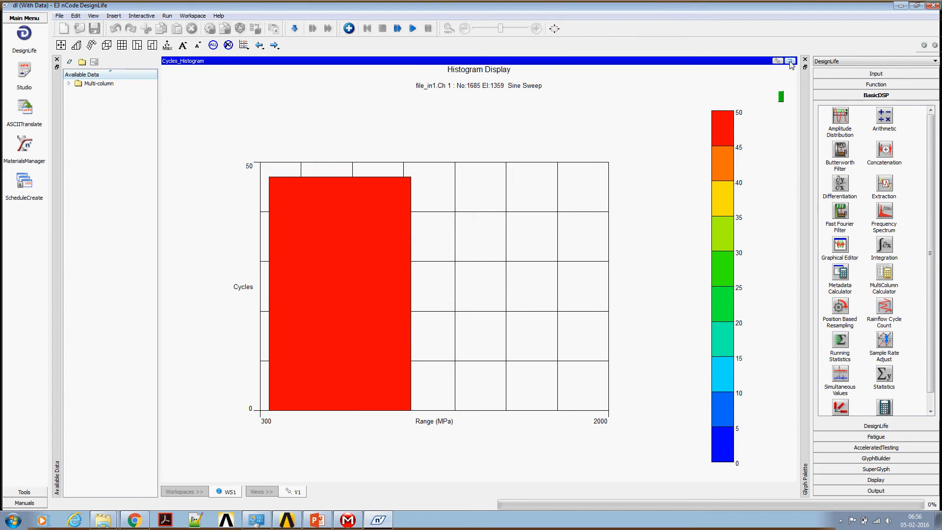
{"action": "left_click", "coordinate": [782, 61]}
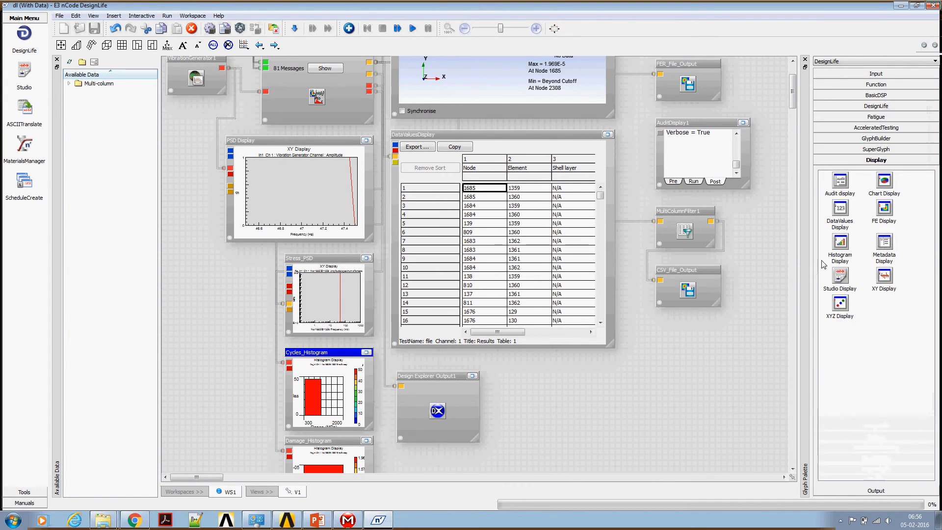
- Add a DataValues display to the flow showing range 689.979 with 47 cycles, then bring up the Start menu
{"action": "left_click", "coordinate": [839, 209]}
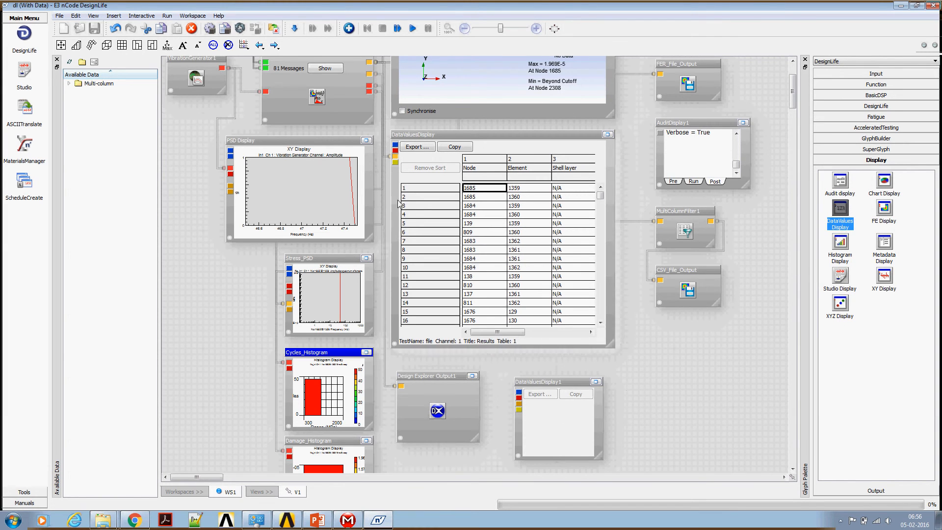
{"action": "mouse_move", "coordinate": [369, 88]}
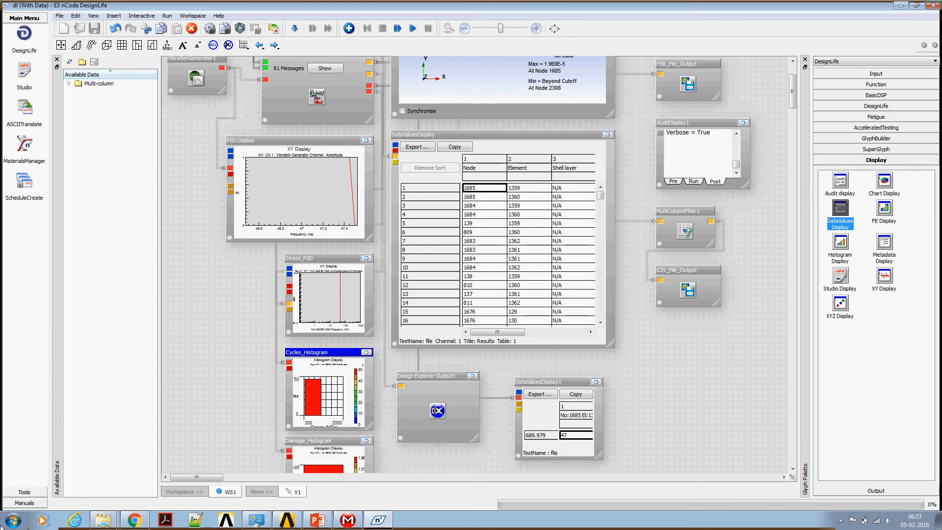
{"action": "left_click", "coordinate": [12, 521]}
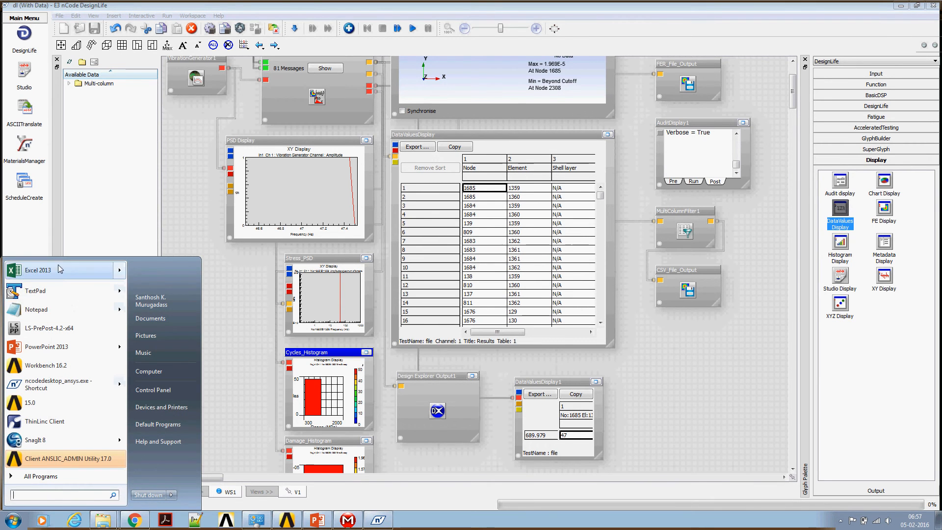
- Launch Excel 2013 and enter =5*60*47 in cell E1 of a new workbook
{"action": "left_click", "coordinate": [37, 270]}
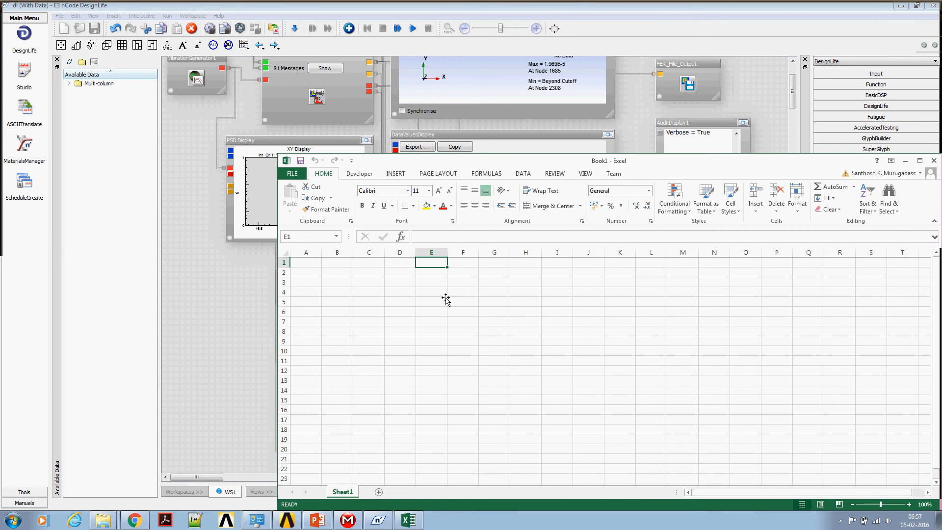
{"action": "type", "text": "="}
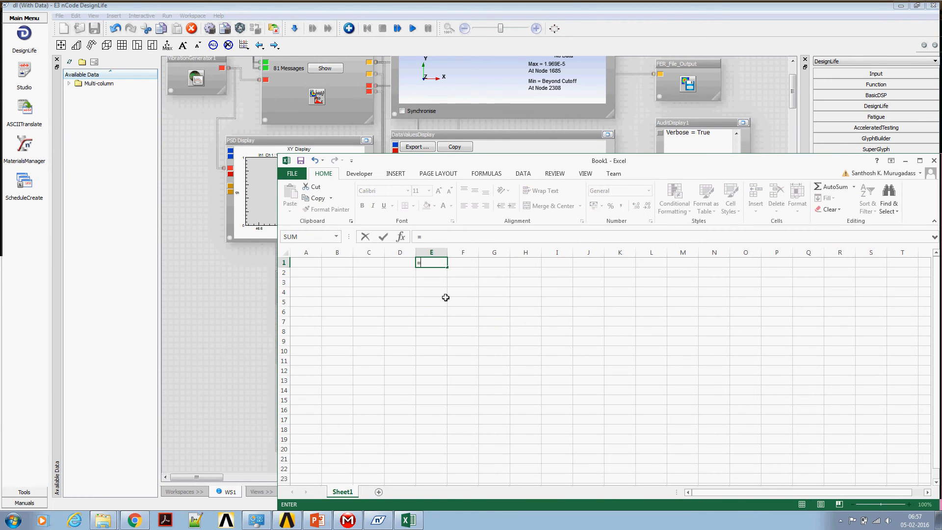
{"action": "type", "text": "5*60*"}
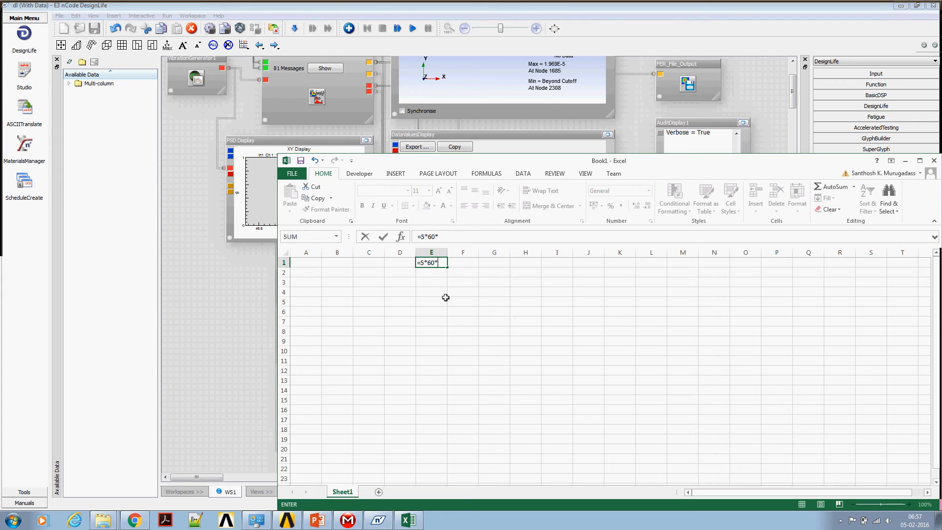
{"action": "type", "text": "47"}
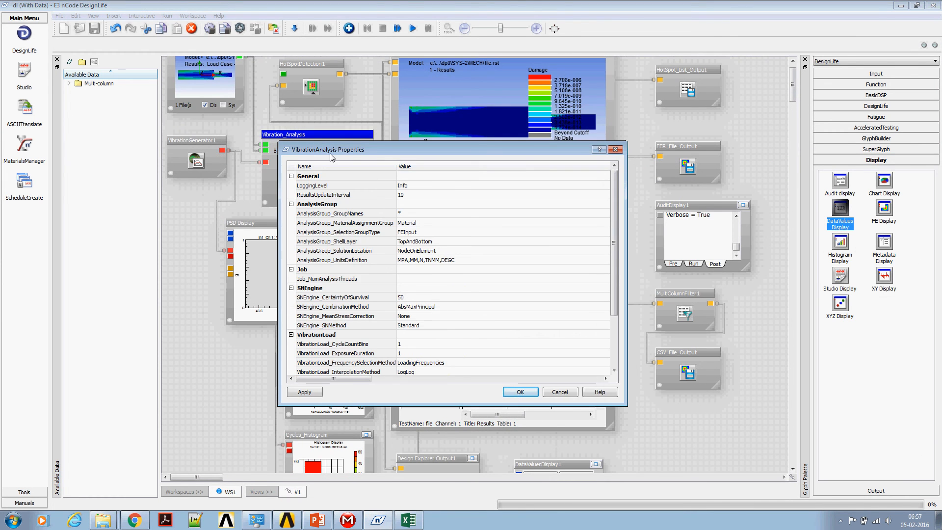
- Review the VibrationLoad settings with ExposureDuration left at 1 and accept the properties
{"action": "scroll", "scroll_direction": "down", "scroll_amount": 3}
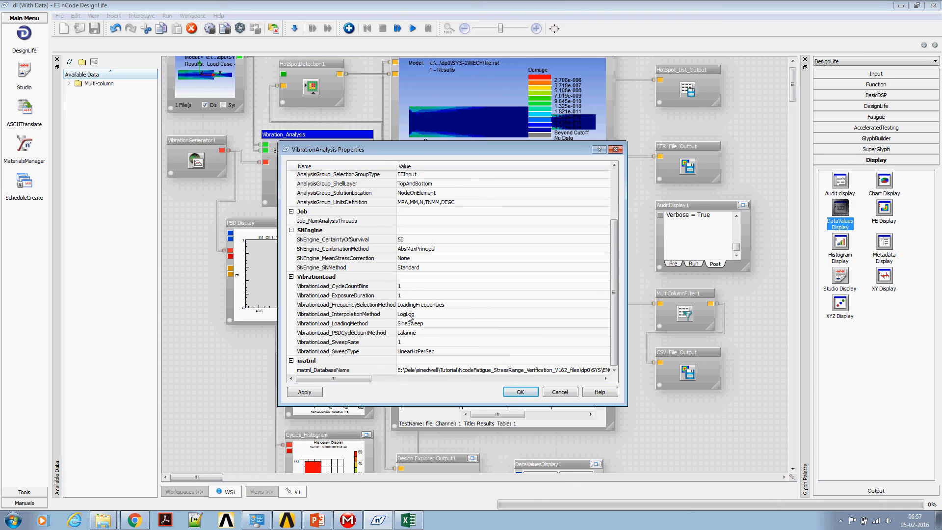
{"action": "mouse_move", "coordinate": [373, 286]}
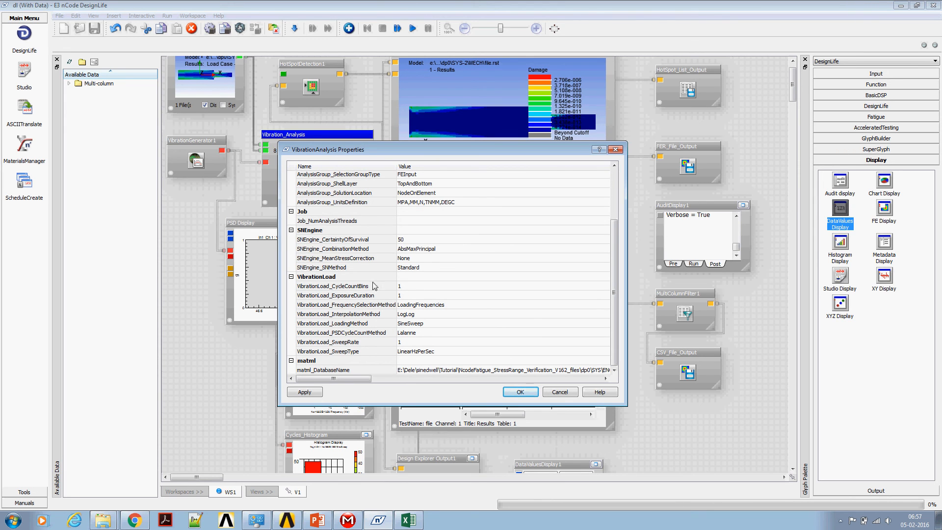
{"action": "mouse_move", "coordinate": [370, 296]}
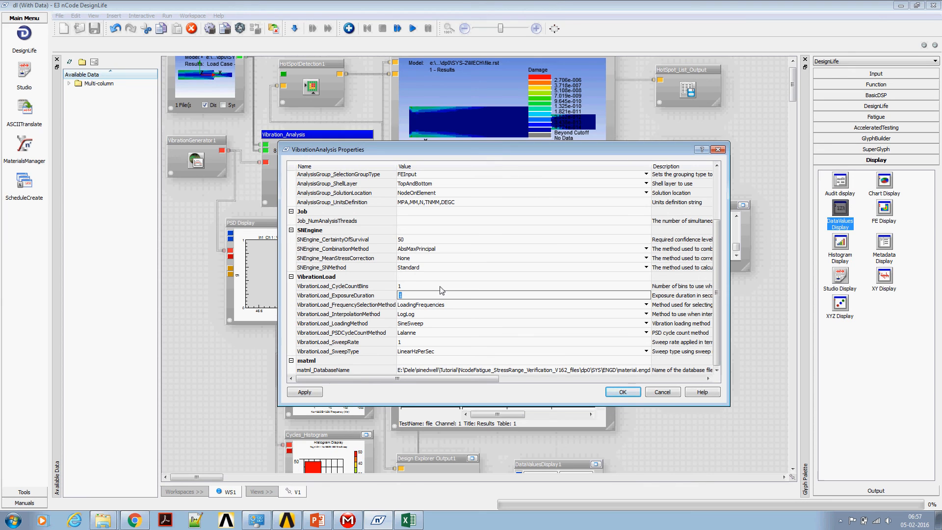
{"action": "mouse_move", "coordinate": [429, 304]}
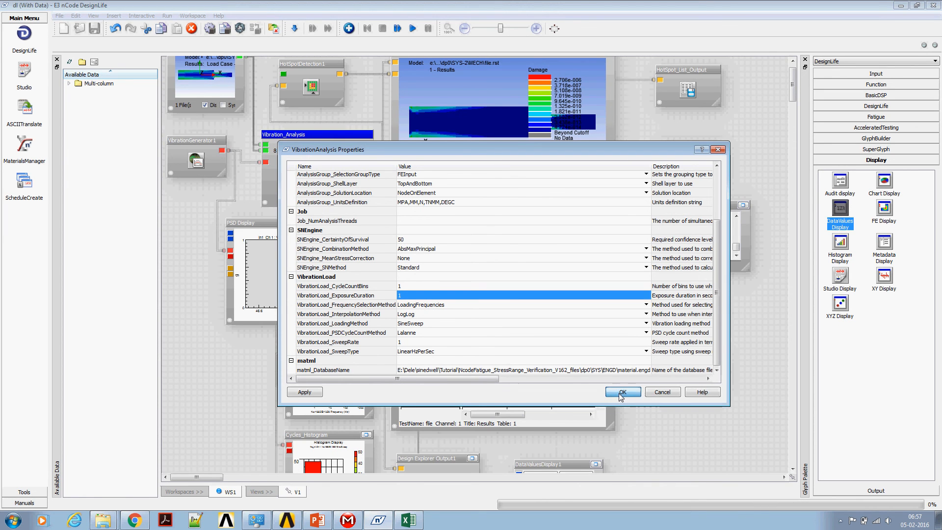
{"action": "left_click", "coordinate": [623, 392]}
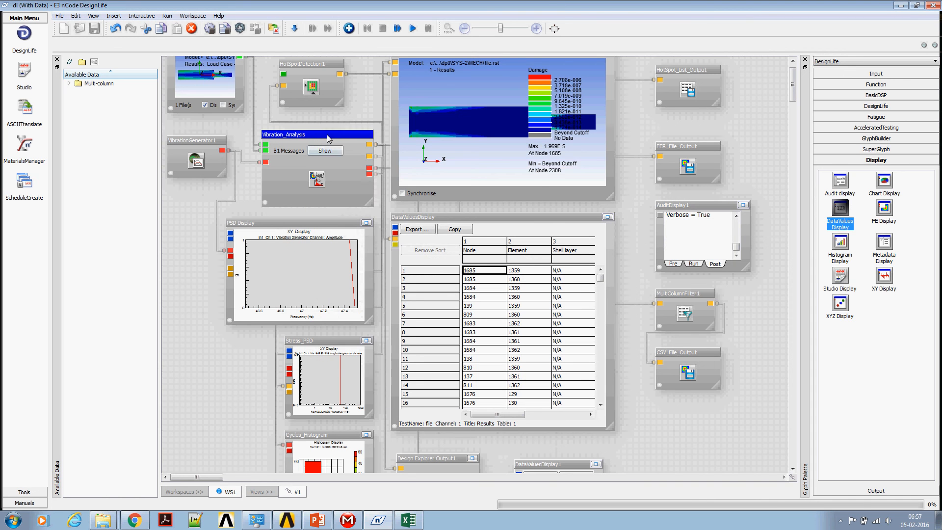
- Open Edit Exposed Properties for the Vibration_Analysis glyph and scroll its object list
{"action": "right_click", "coordinate": [328, 137]}
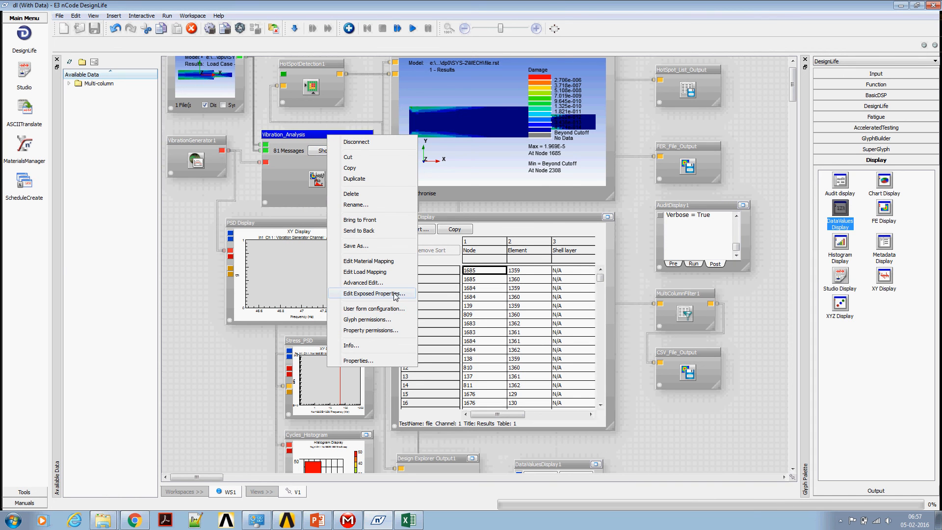
{"action": "left_click", "coordinate": [371, 294]}
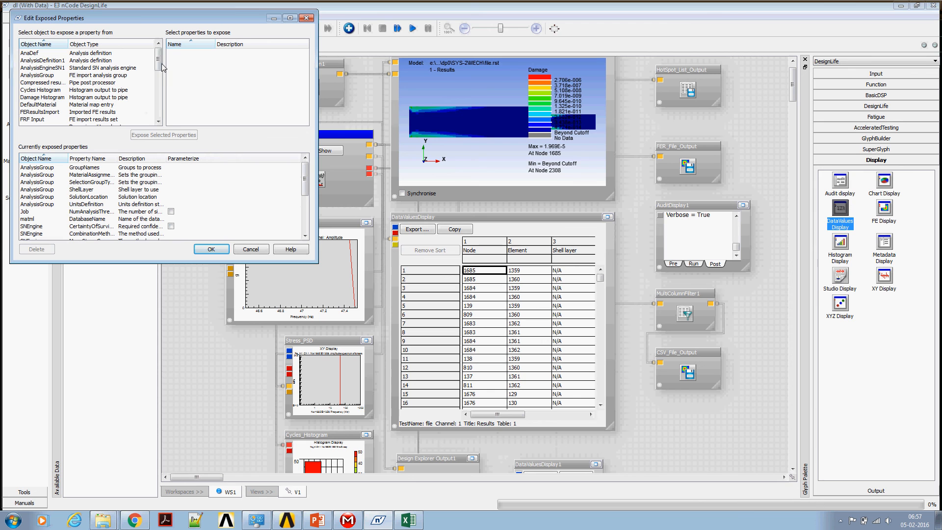
{"action": "scroll", "scroll_direction": "down", "scroll_amount": 3}
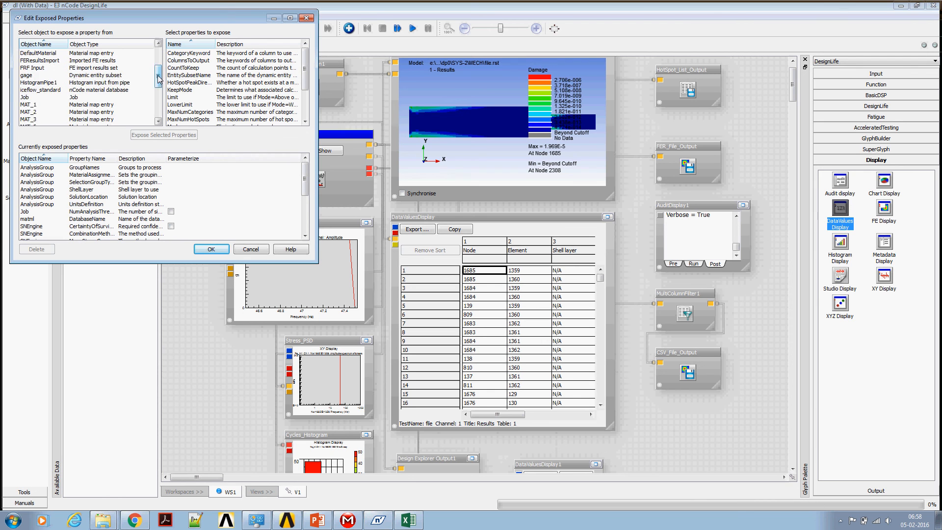